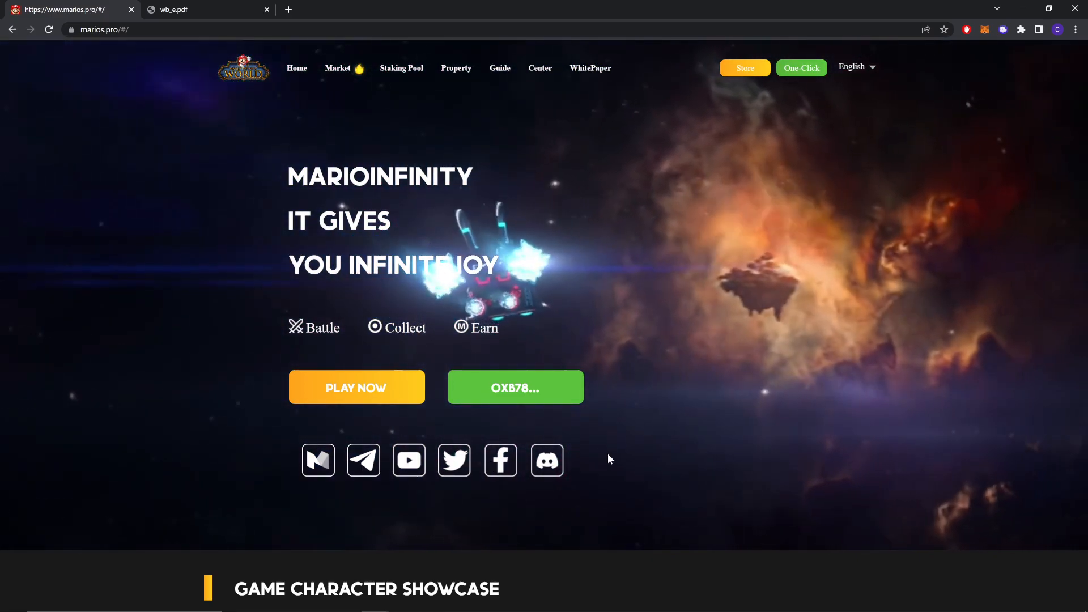
Scroll the home page past the Game Character Showcase and intro video to Staking Map
scroll("down", 3)
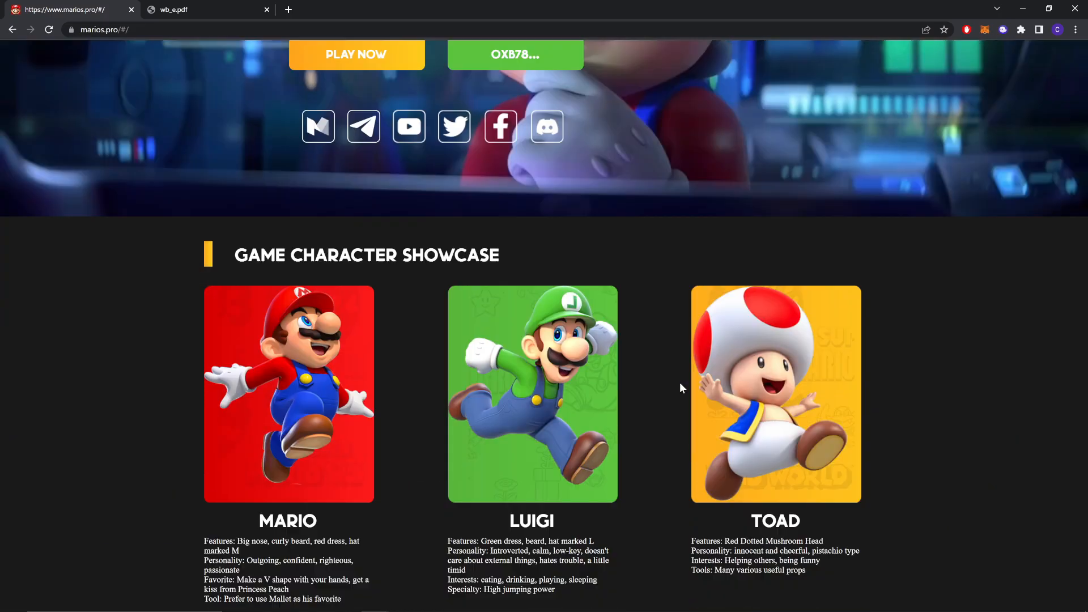
scroll("down", 3)
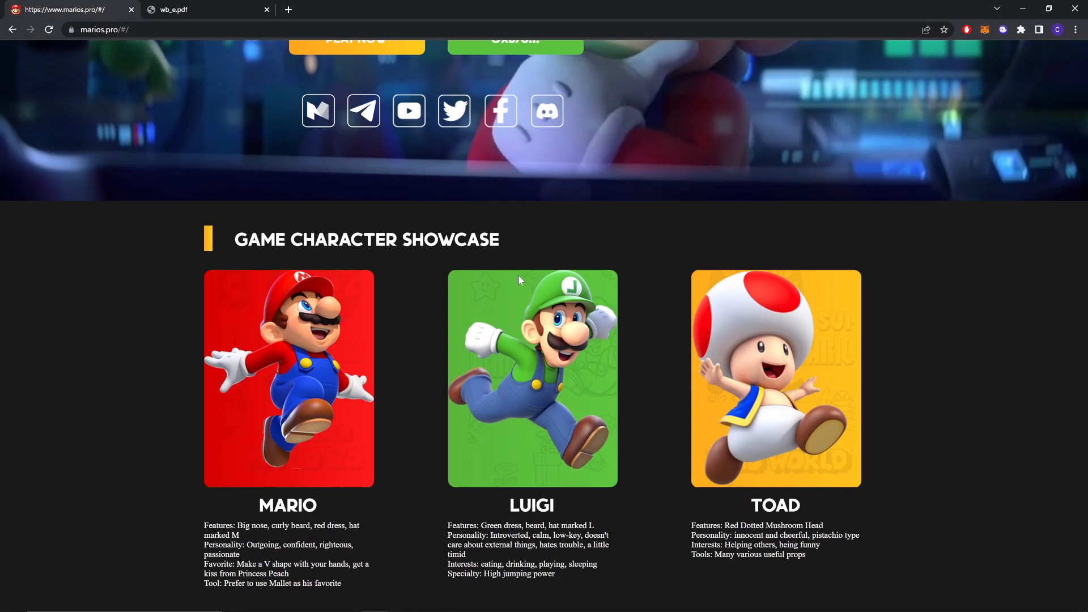
scroll("down", 3)
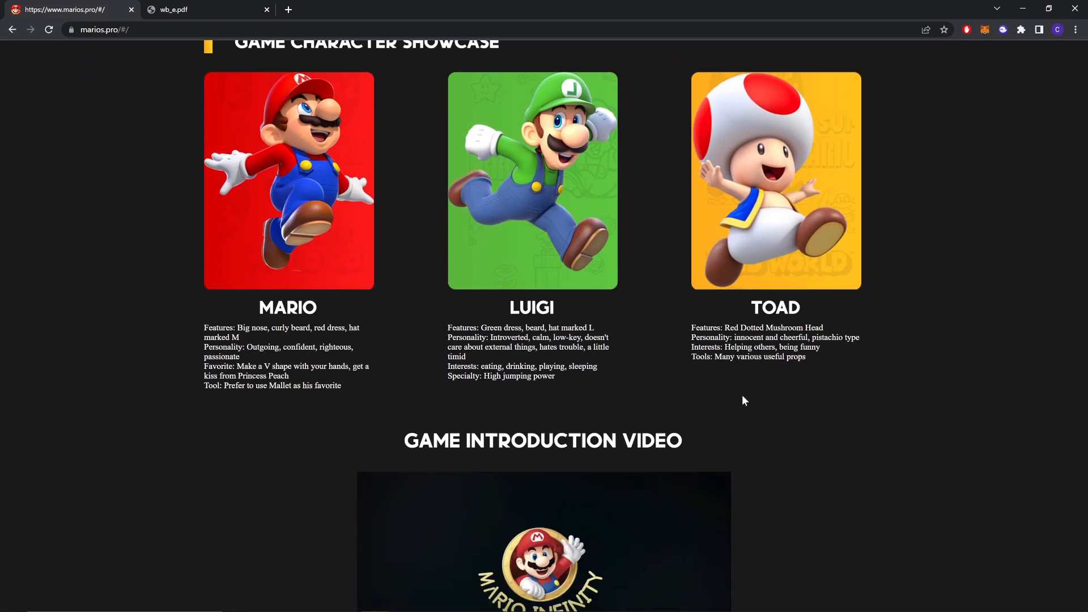
scroll("down", 3)
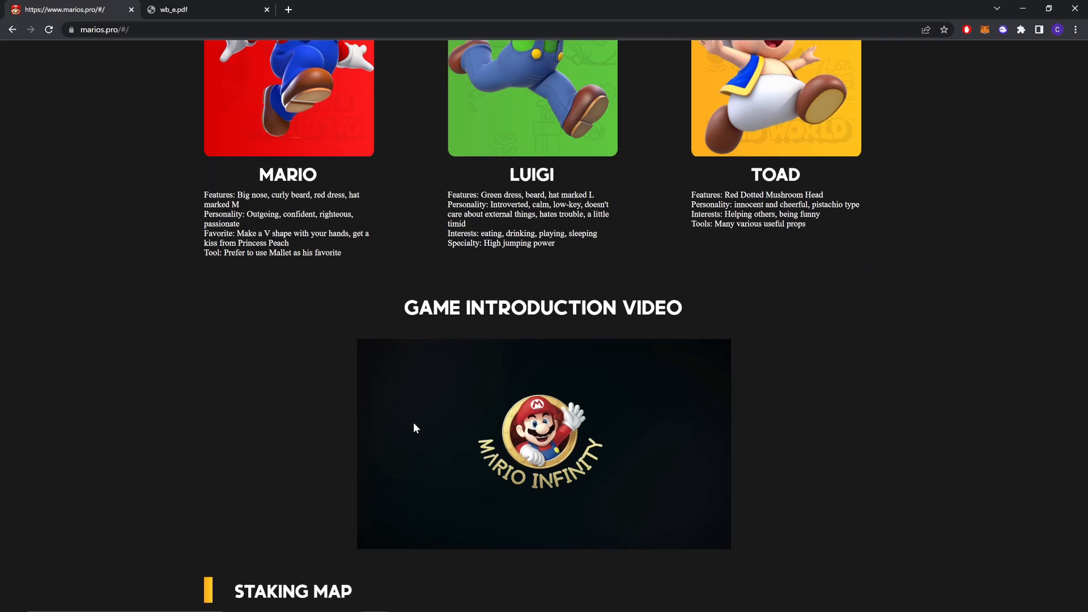
scroll("down", 3)
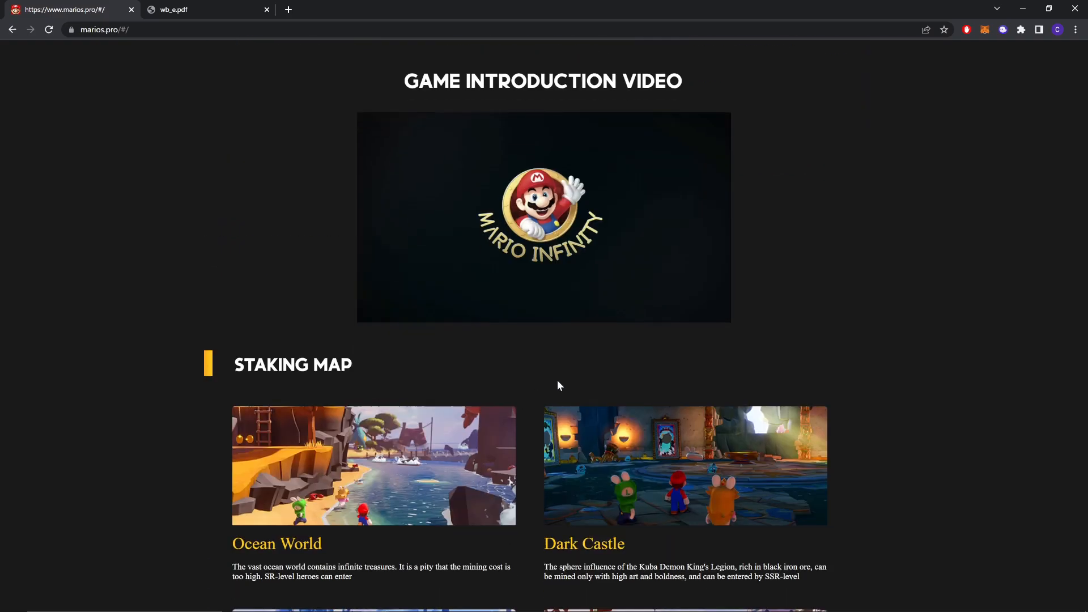
Review the four Staking Map cards, then scroll back up to the Mario, Luigi and Toad showcase
scroll("down", 3)
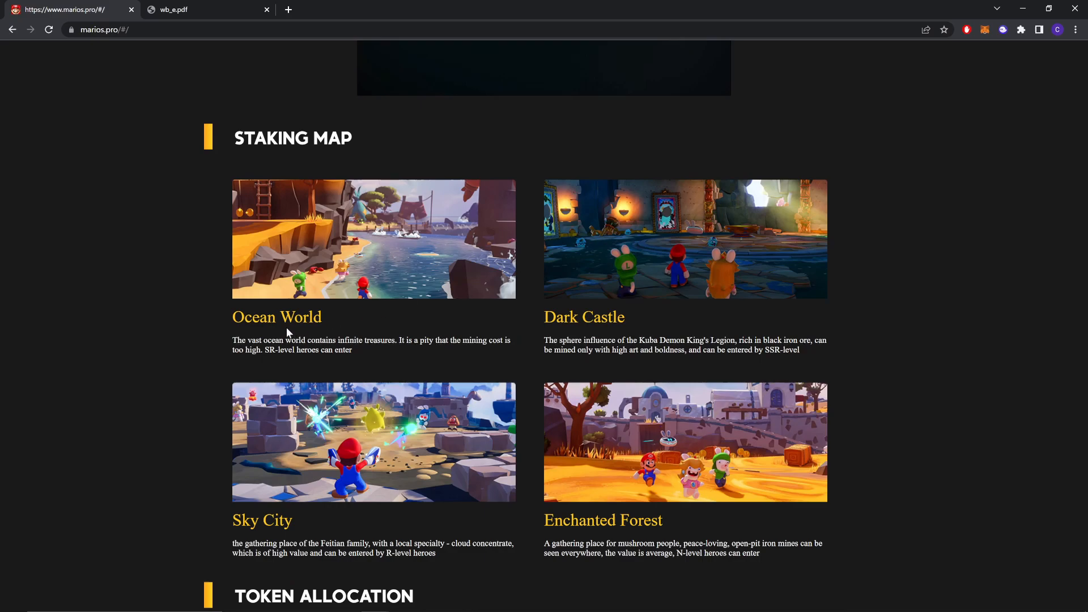
mouse_move(284, 358)
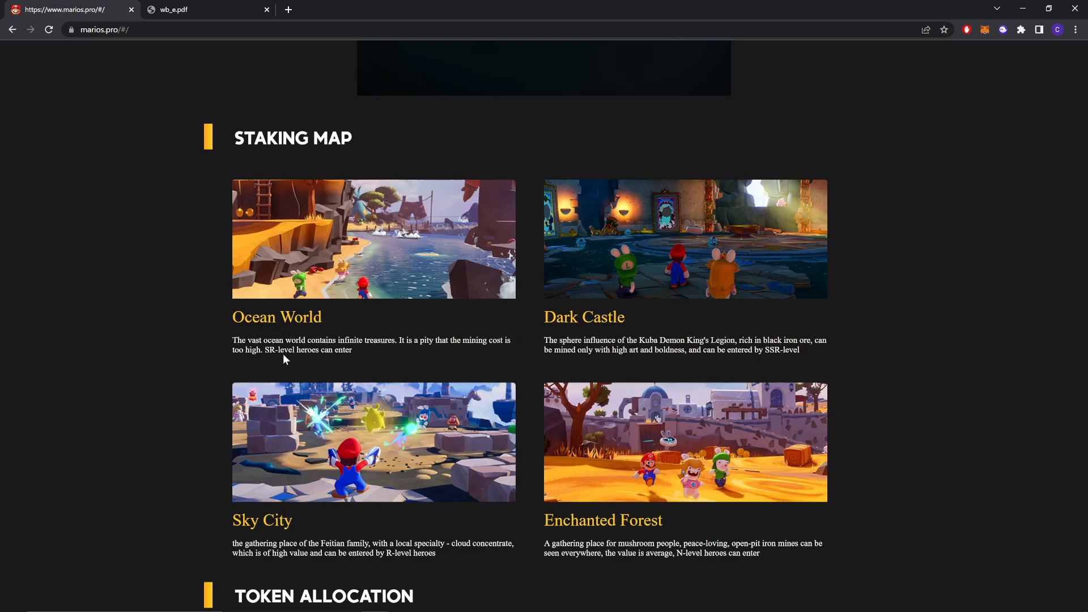
mouse_move(290, 382)
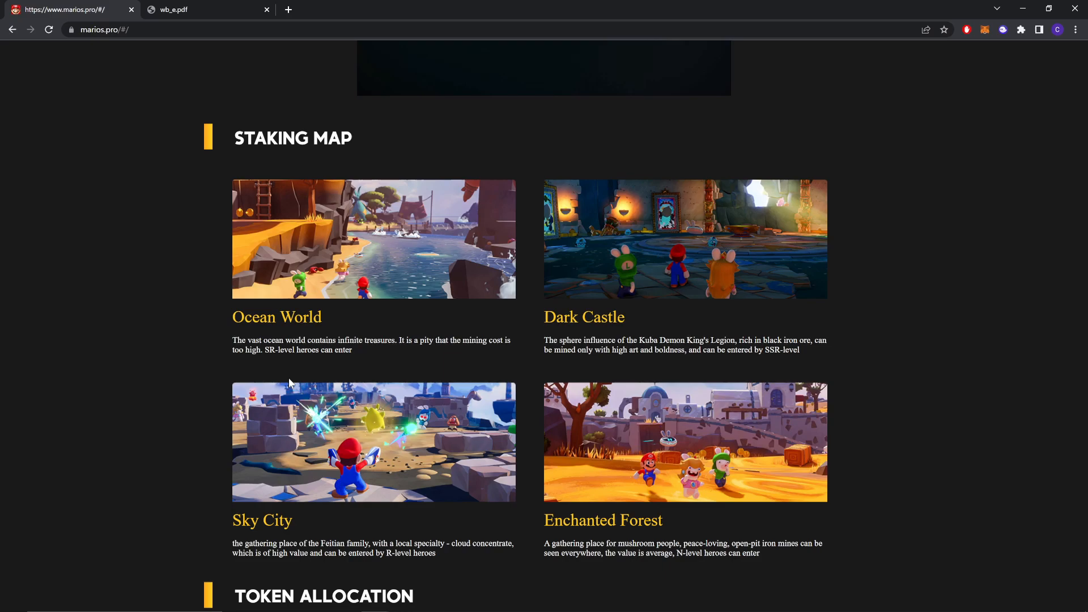
scroll("down", 3)
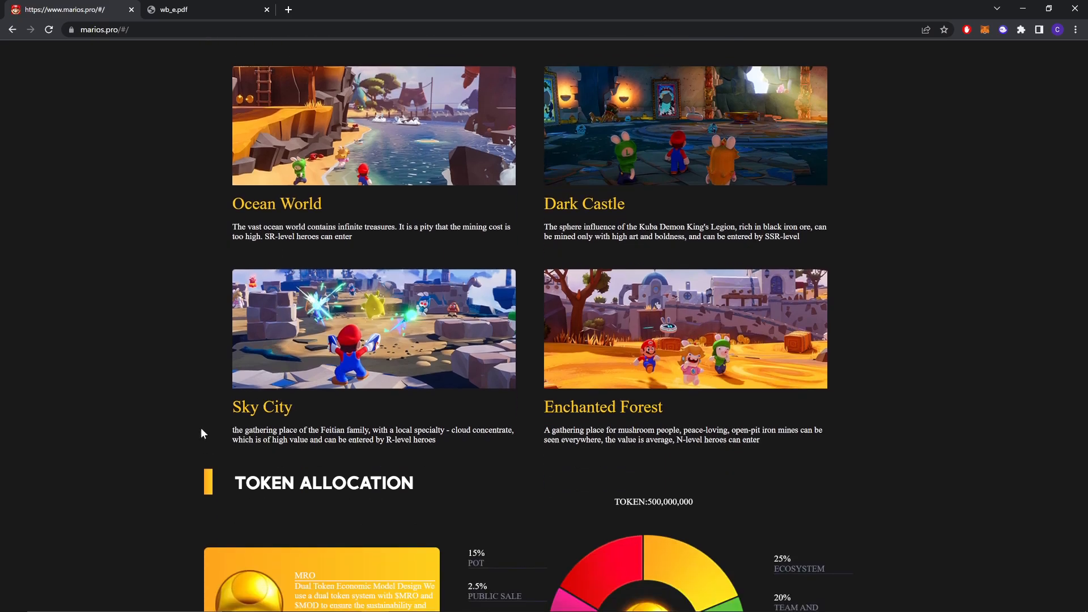
mouse_move(213, 413)
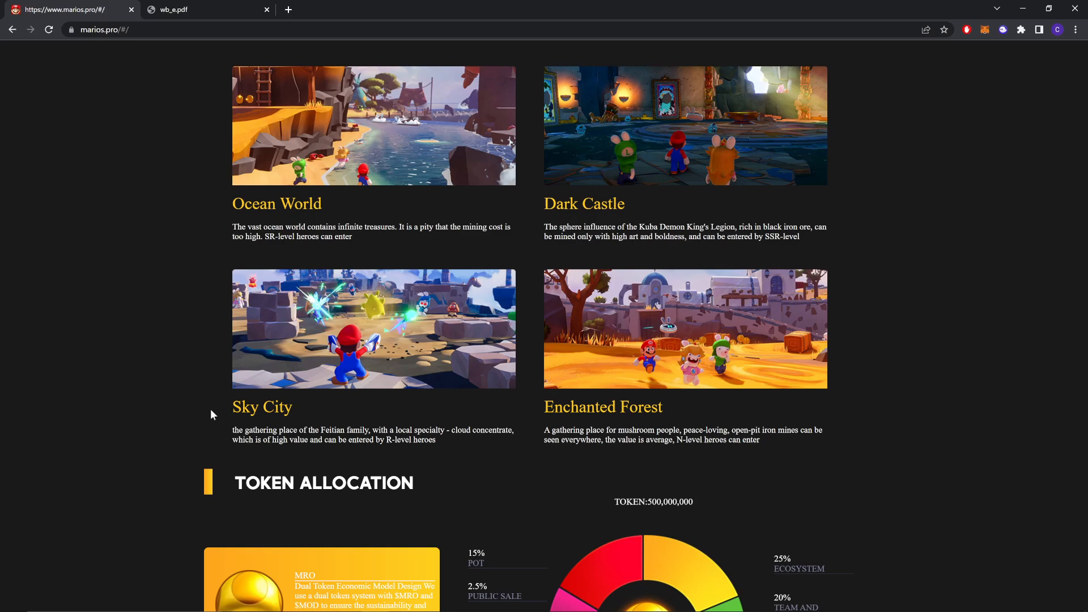
scroll("up", 3)
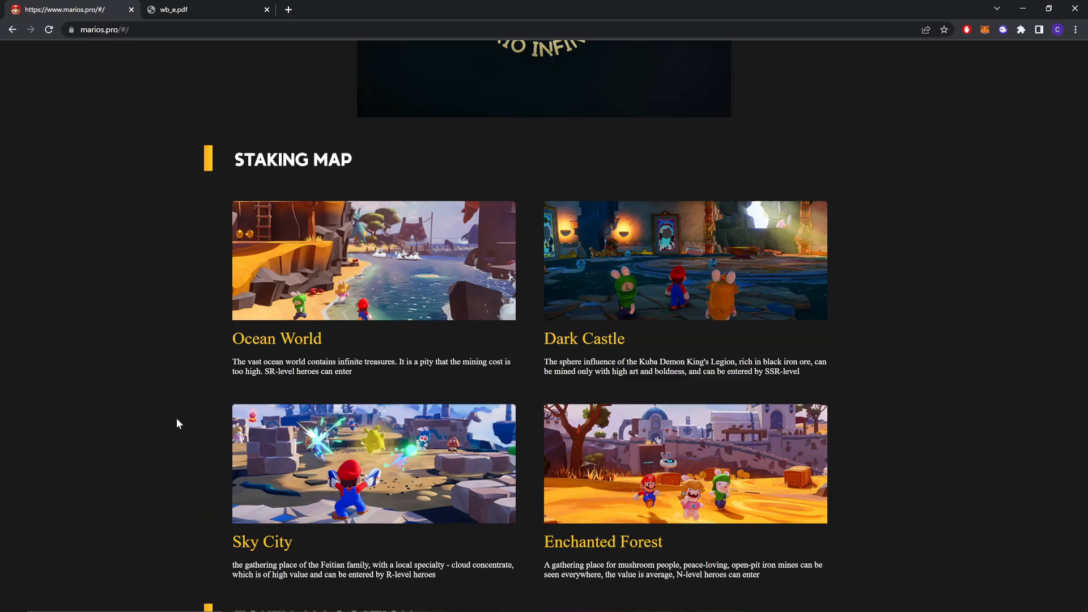
scroll("up", 3)
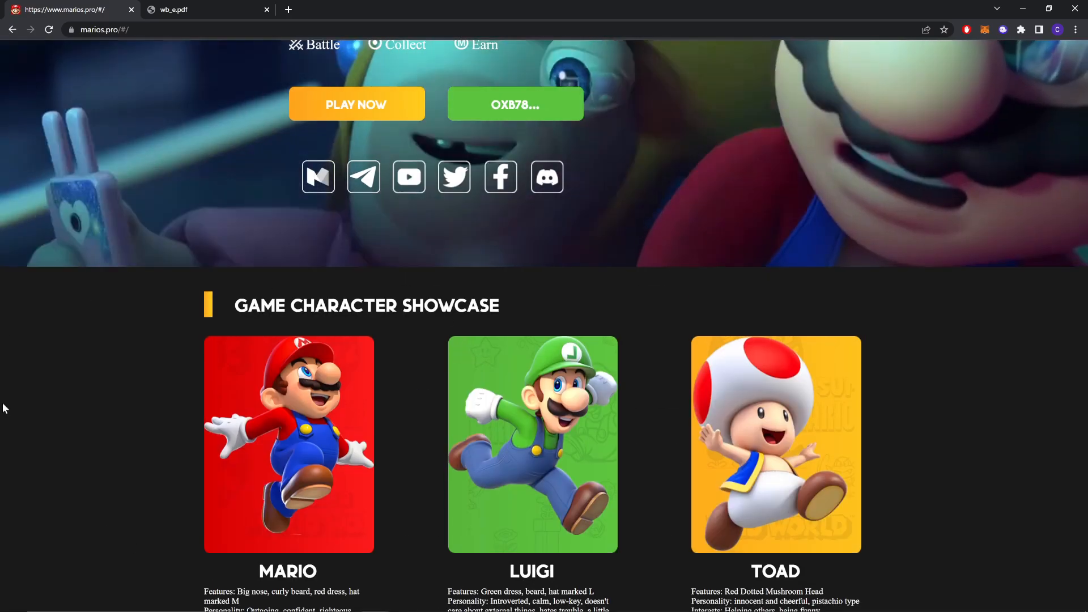
Read Token Allocation and the MOD token card, then copy the token contract address
scroll("down", 3)
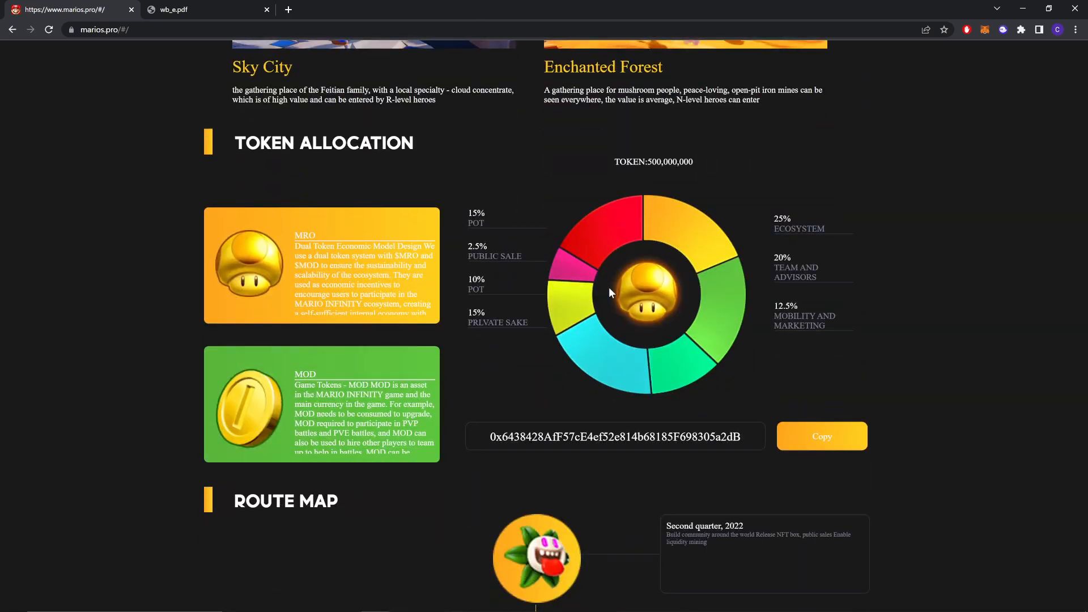
mouse_move(787, 209)
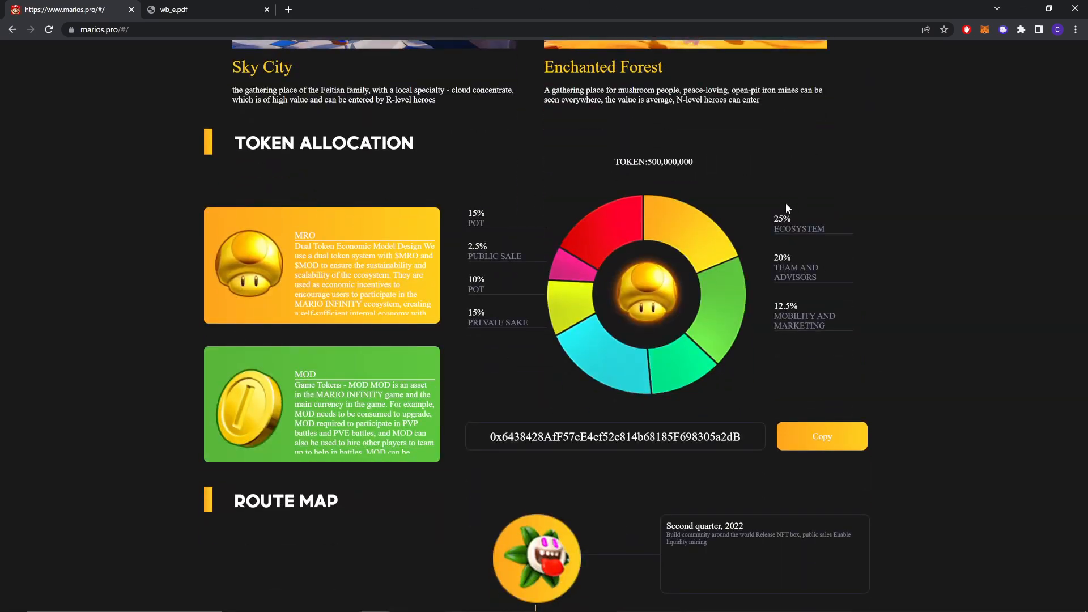
mouse_move(630, 162)
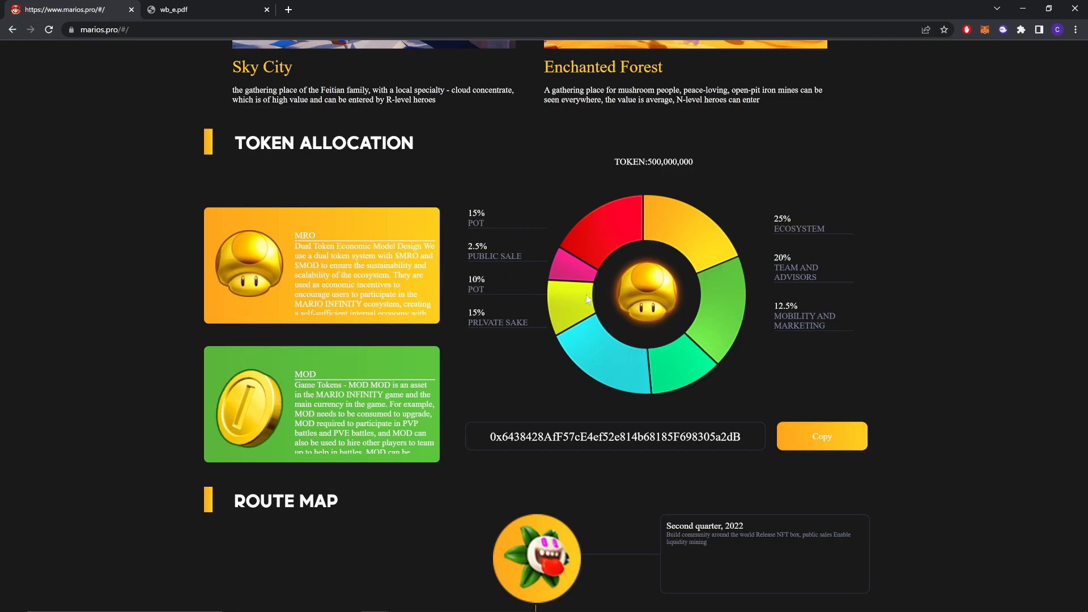
mouse_move(574, 318)
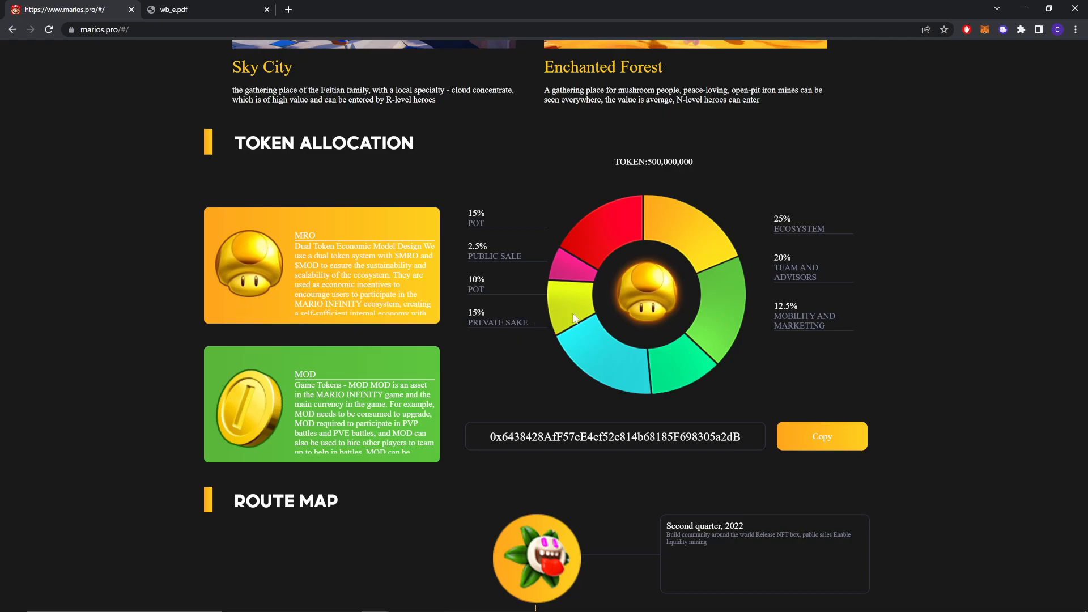
mouse_move(833, 231)
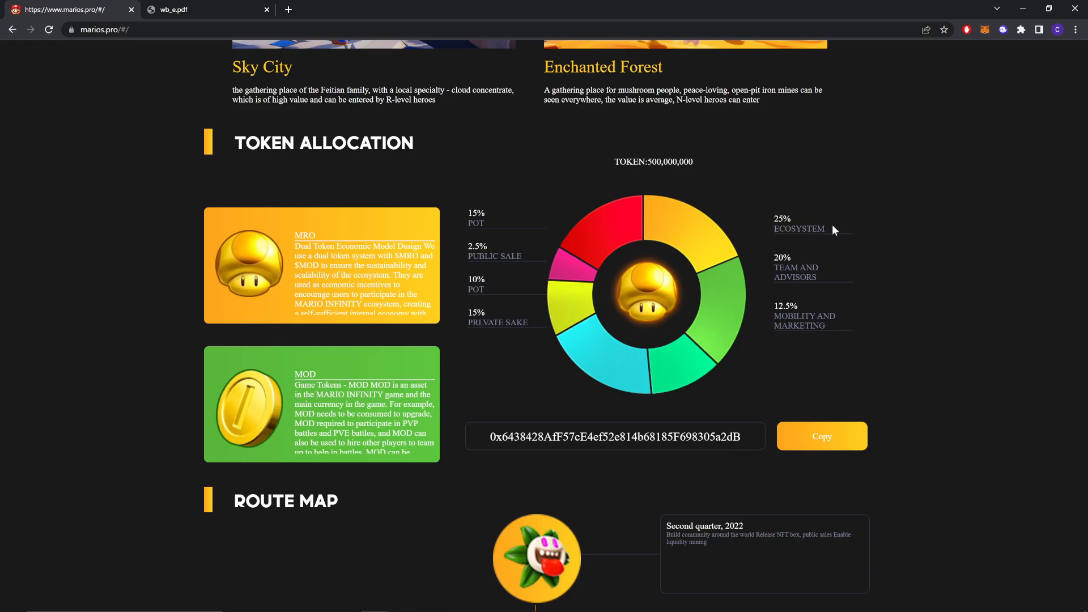
mouse_move(821, 259)
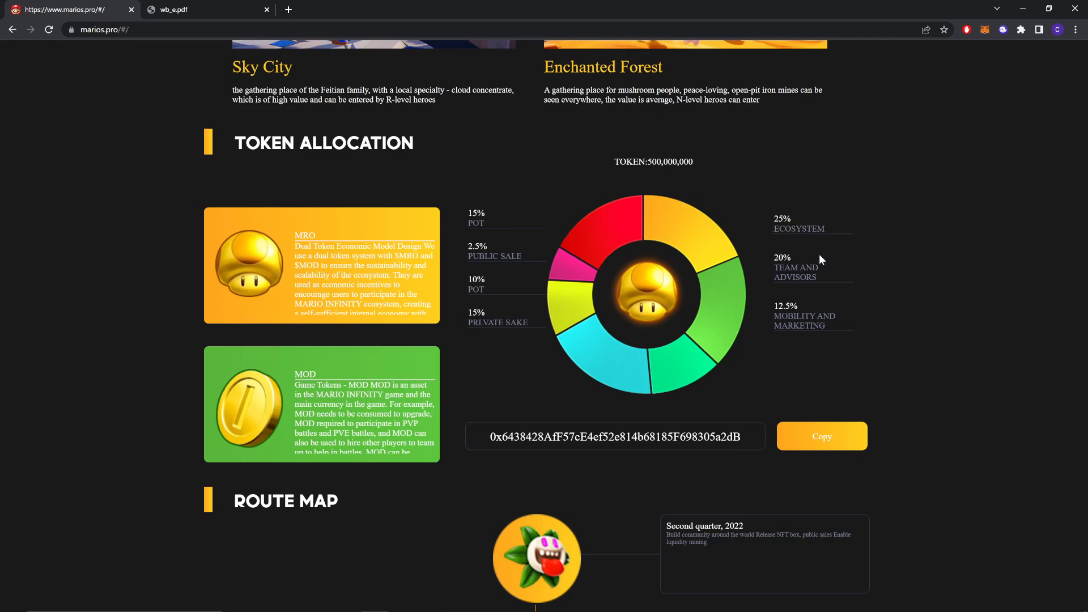
mouse_move(332, 340)
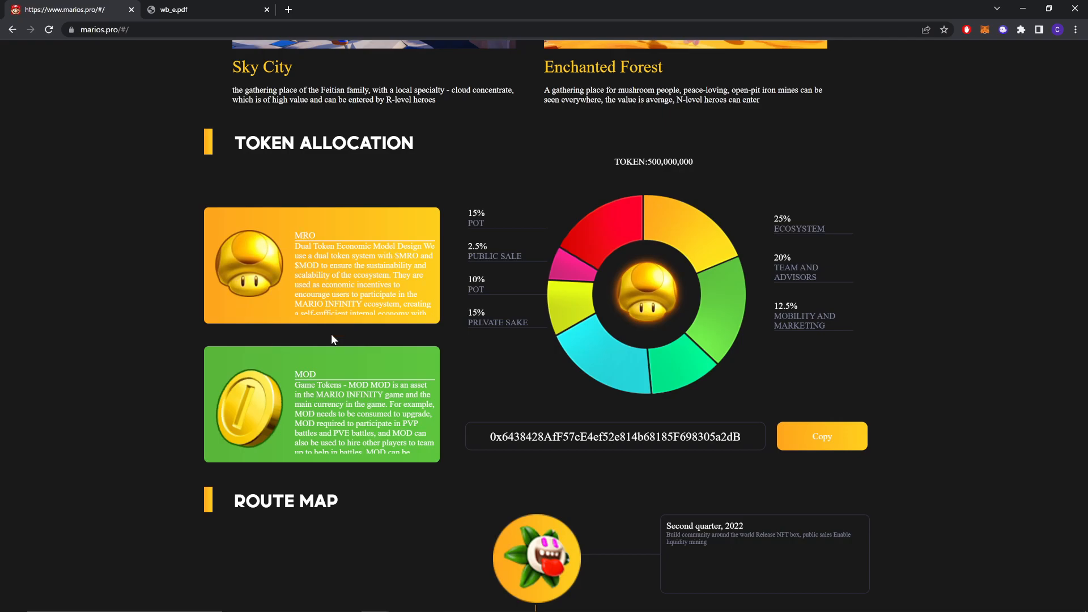
scroll("down", 3)
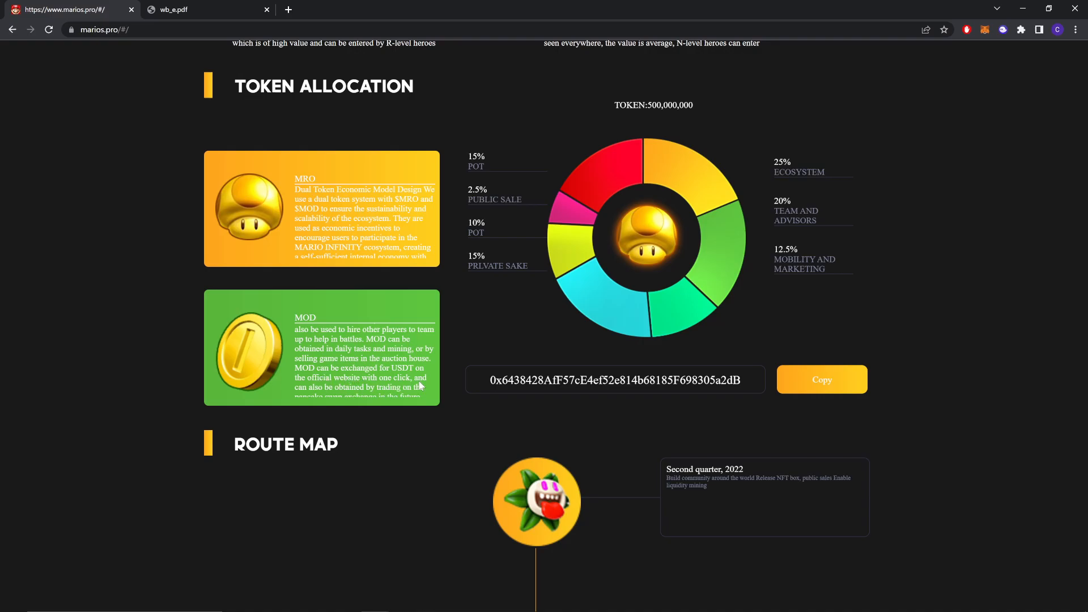
mouse_move(380, 359)
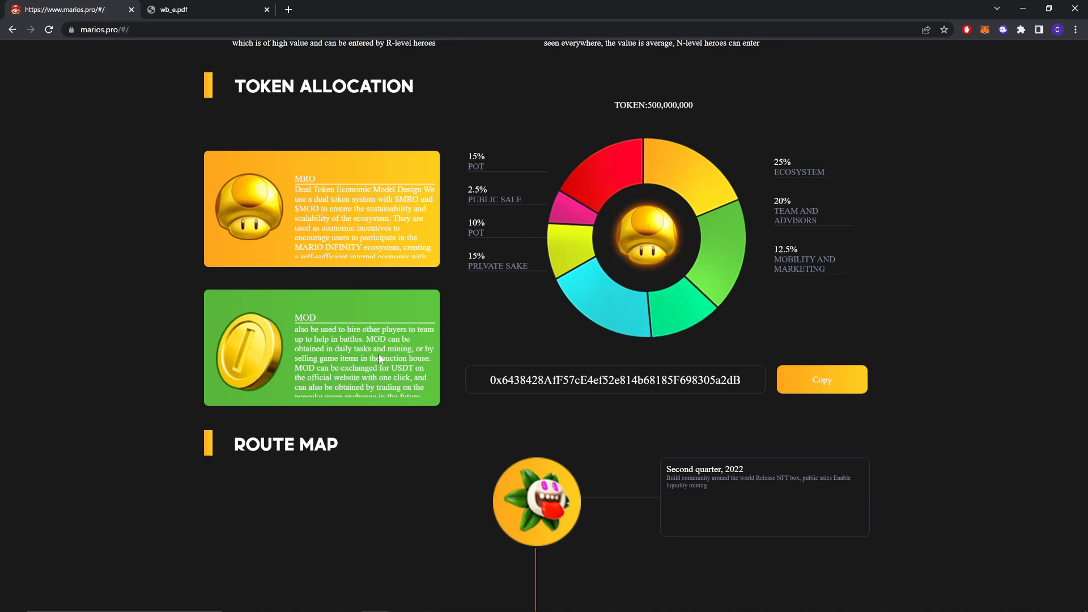
scroll("down", 3)
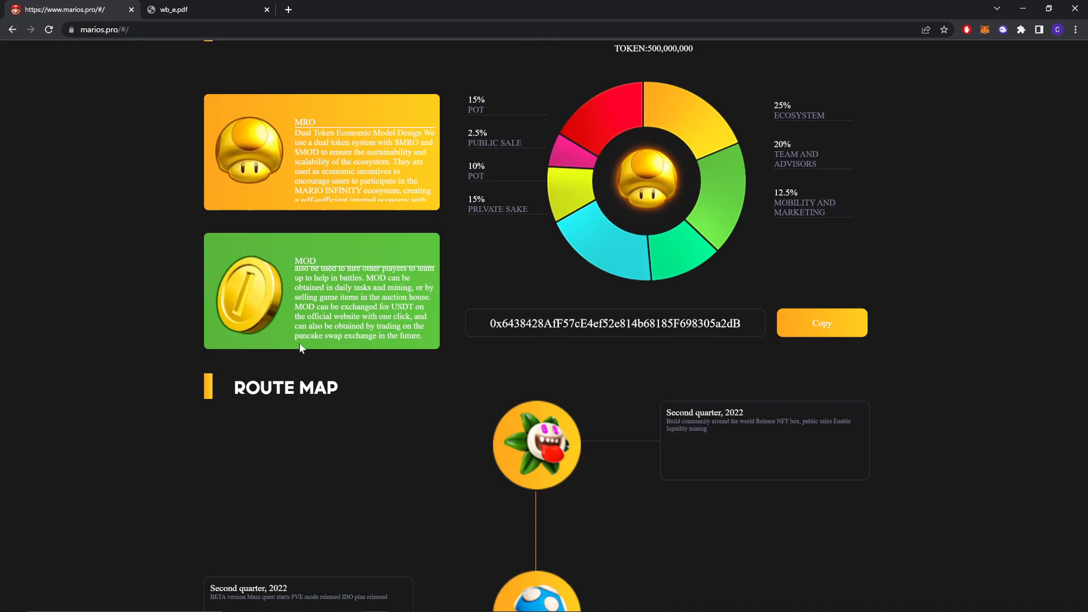
mouse_move(408, 345)
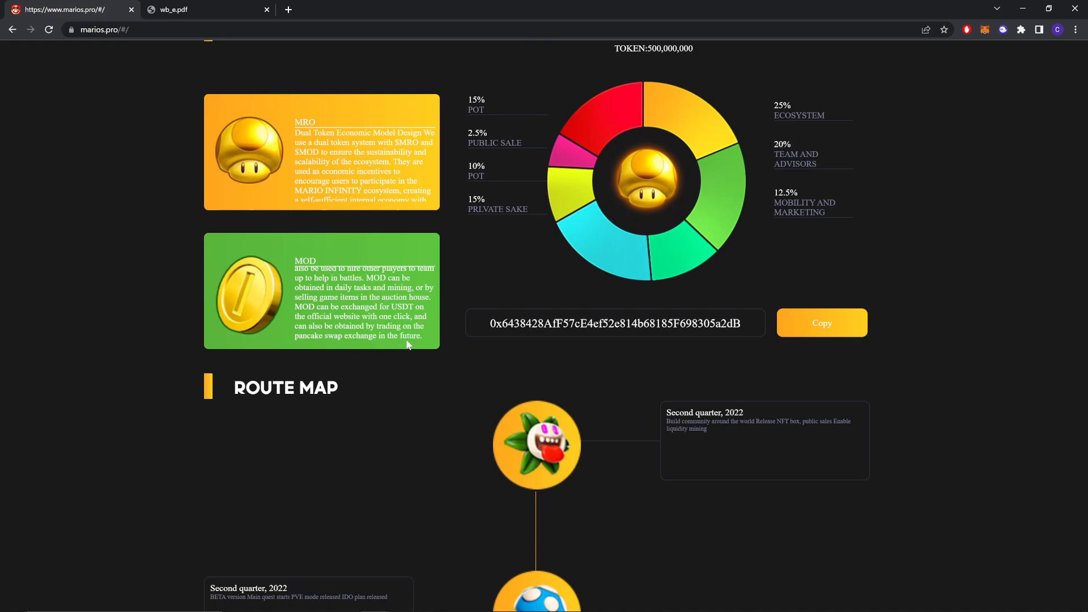
scroll("down", 3)
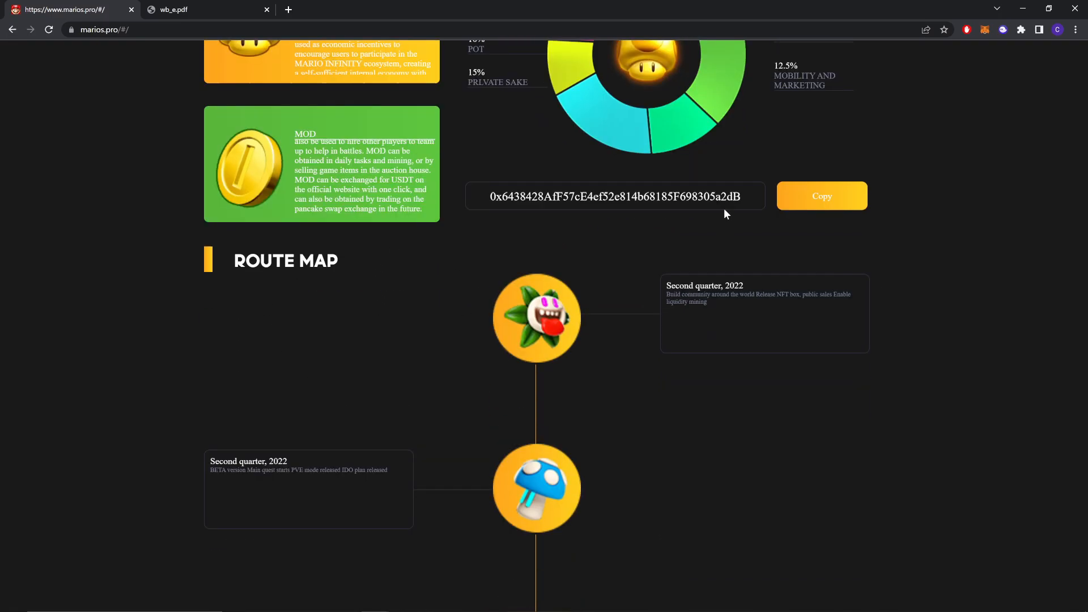
left_click(822, 195)
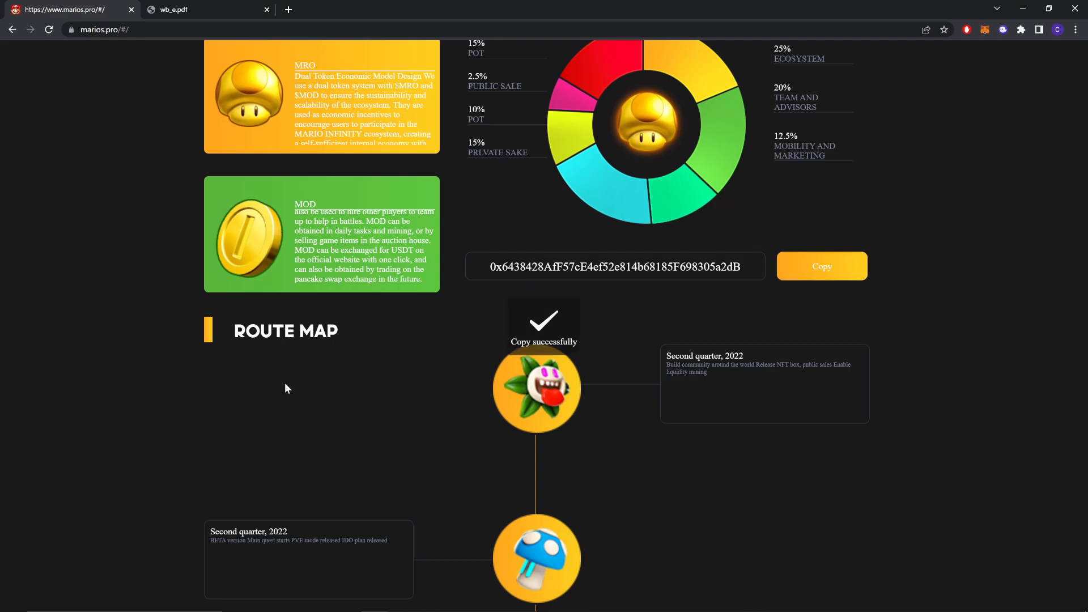
View the roadmap and Partner list, then scroll back up to the home banner
scroll("down", 3)
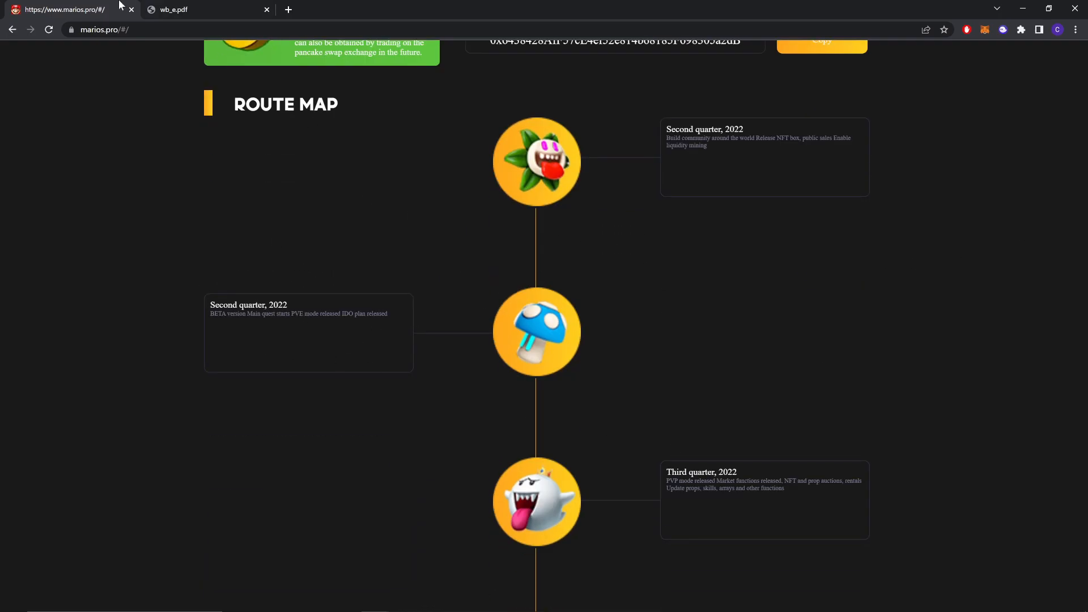
scroll("down", 3)
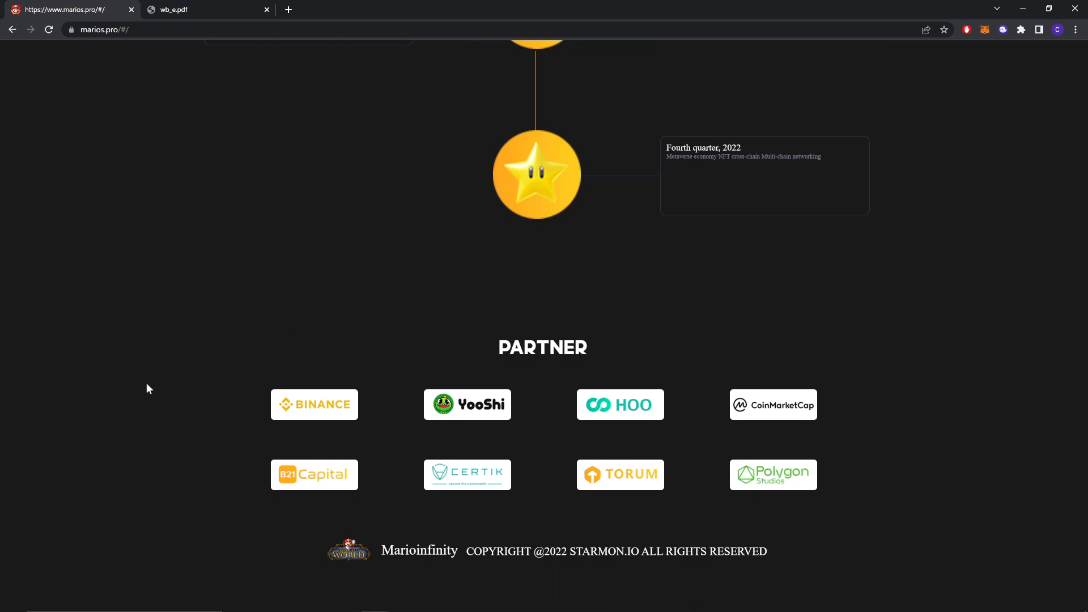
mouse_move(555, 415)
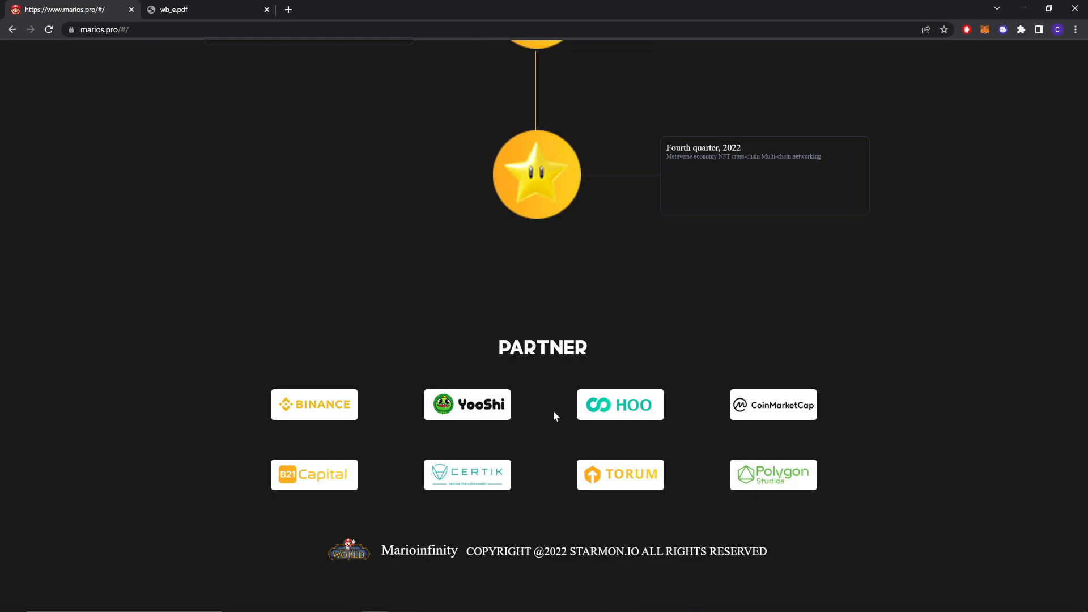
mouse_move(637, 405)
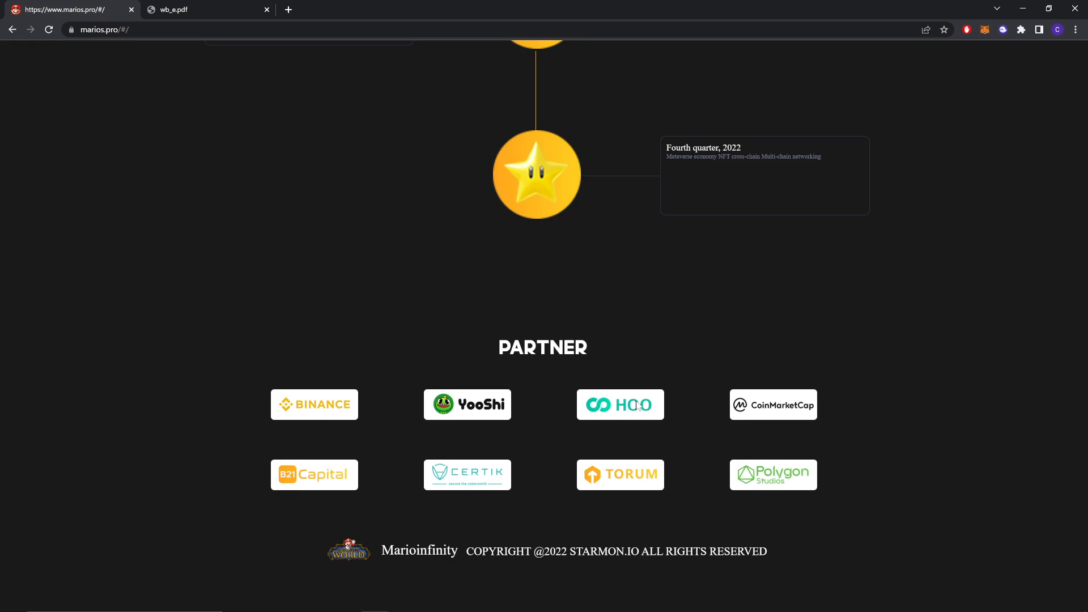
scroll("up", 3)
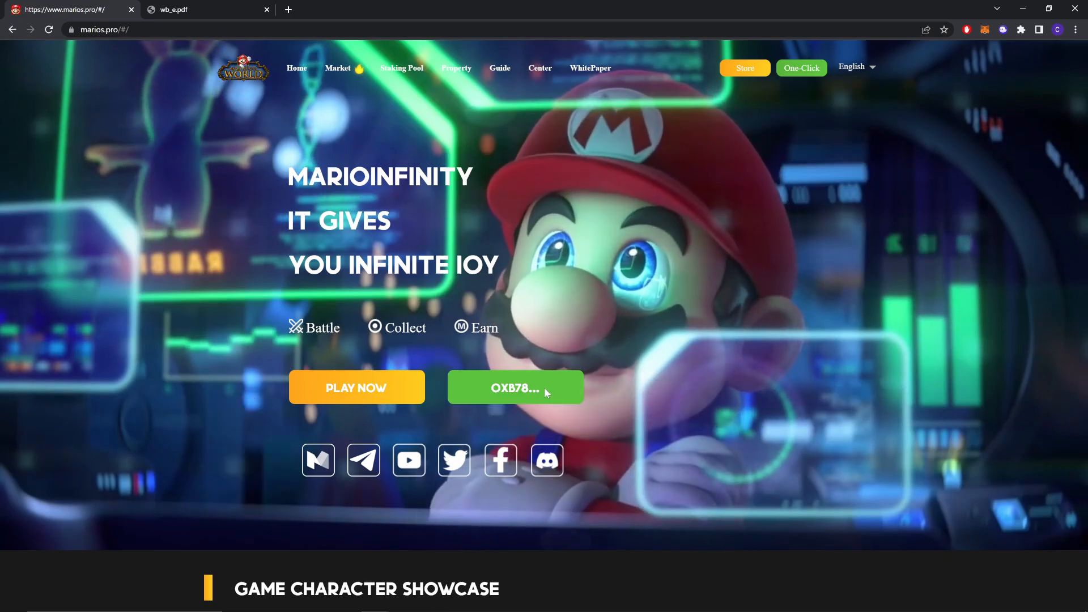
Open the Mario Blind Box store and set the MARIOINFINITY quantity to 11 (USDT 218.9)
left_click(743, 68)
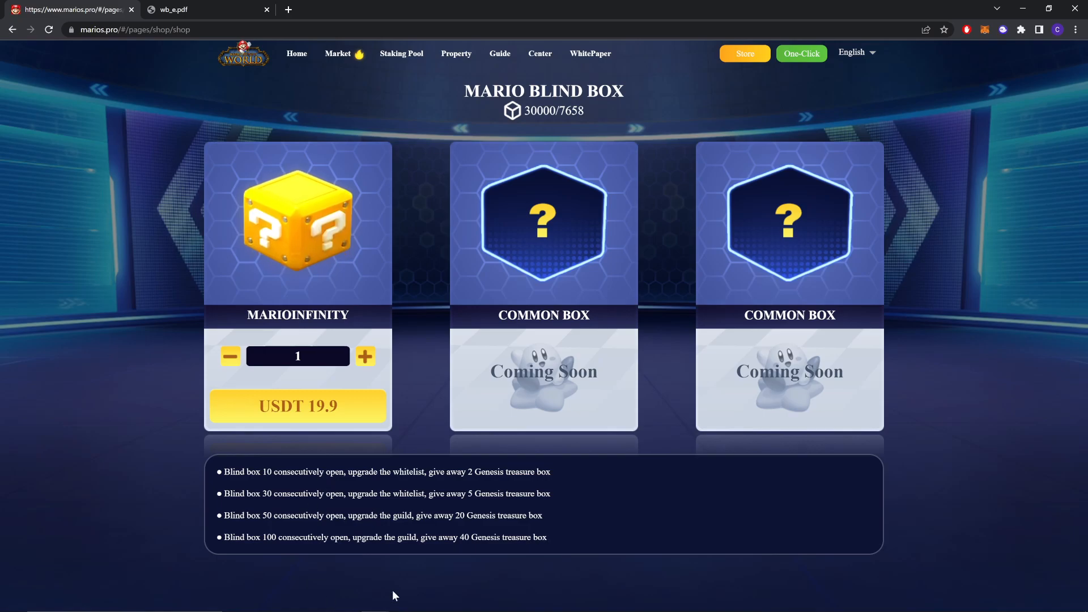
mouse_move(551, 540)
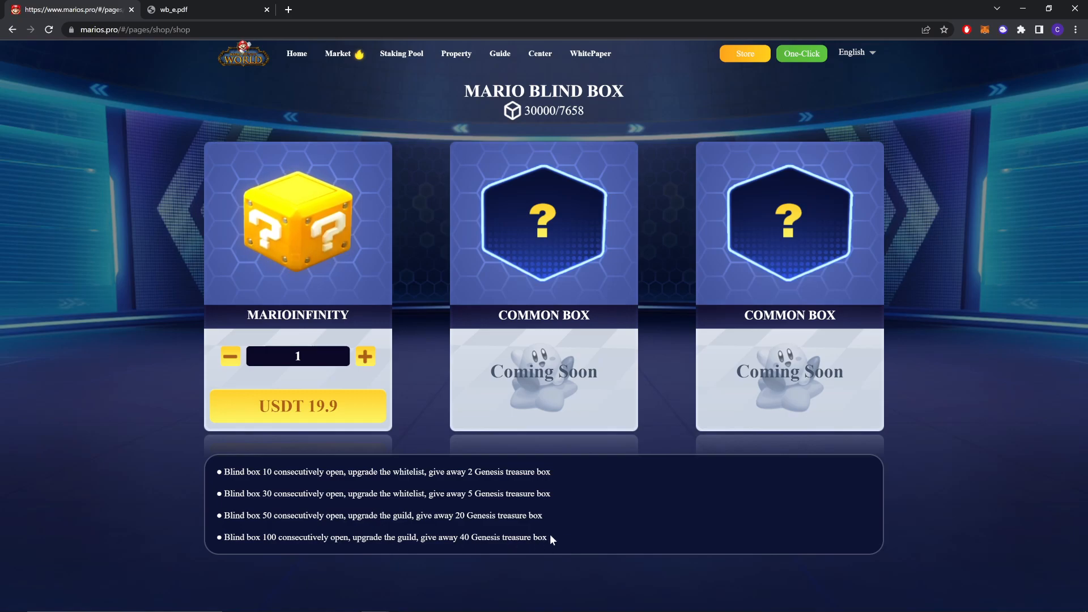
mouse_move(615, 492)
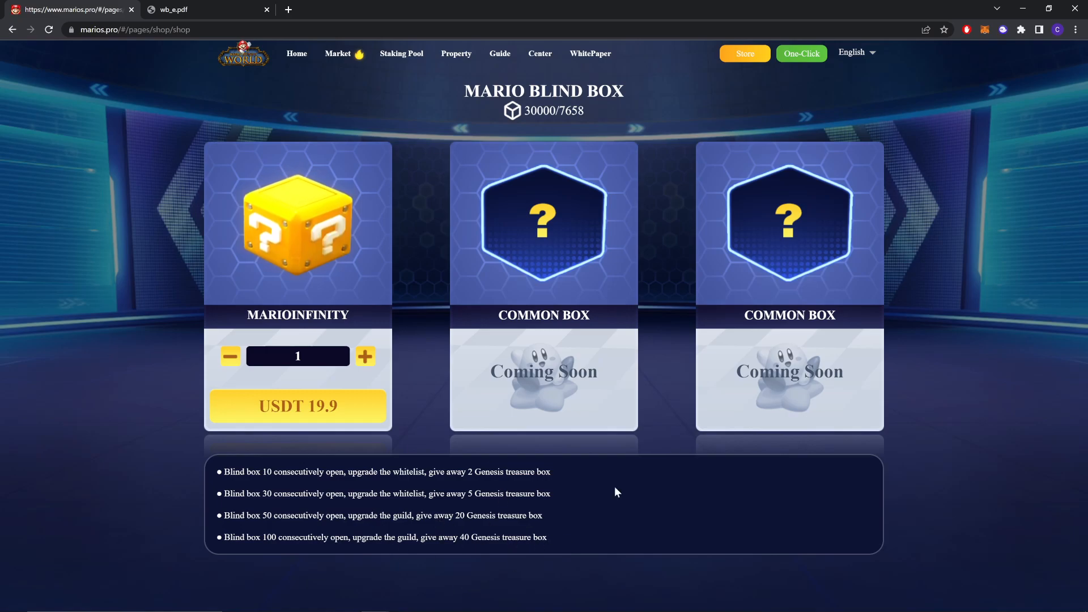
scroll("down", 3)
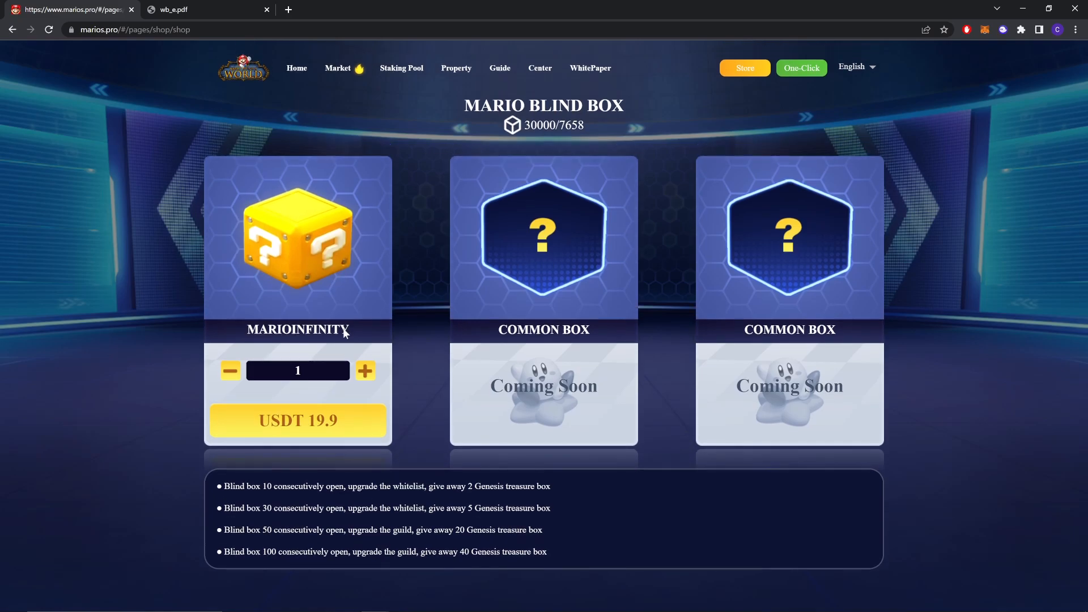
left_click(365, 370)
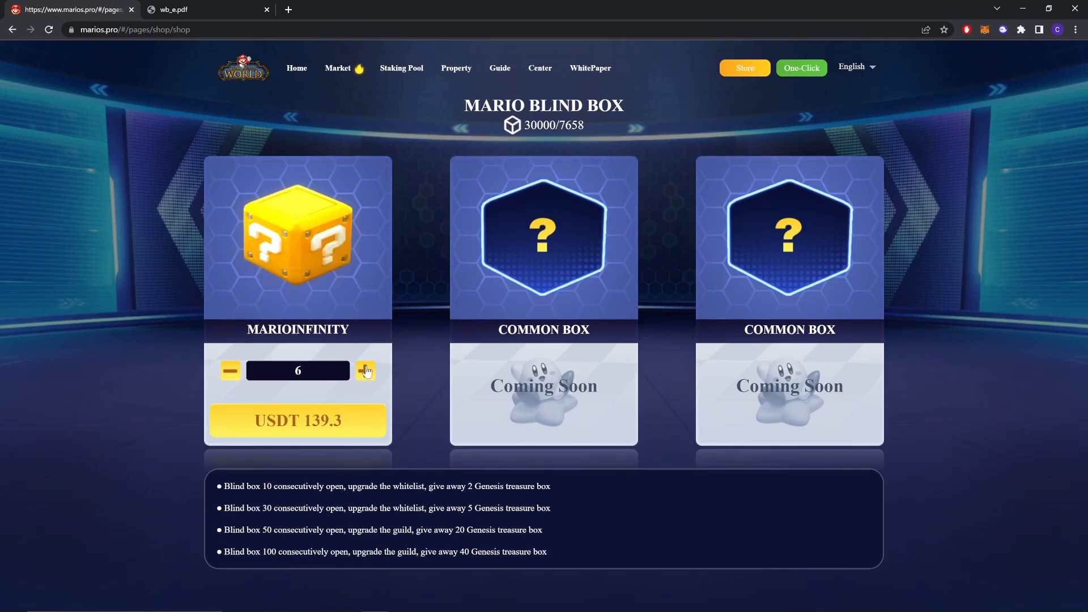
left_click(365, 370)
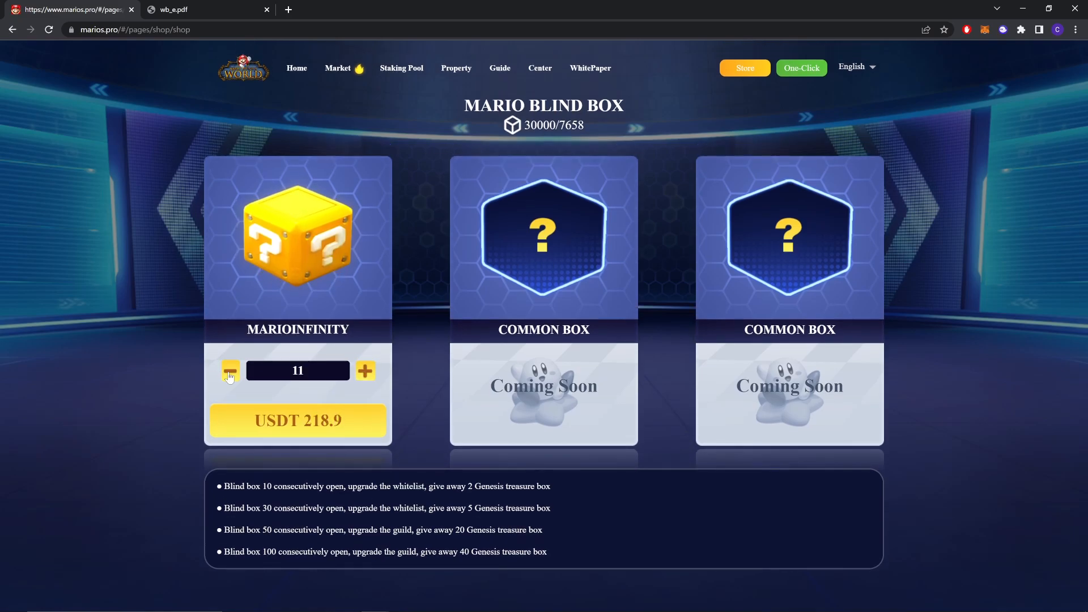
left_click(230, 370)
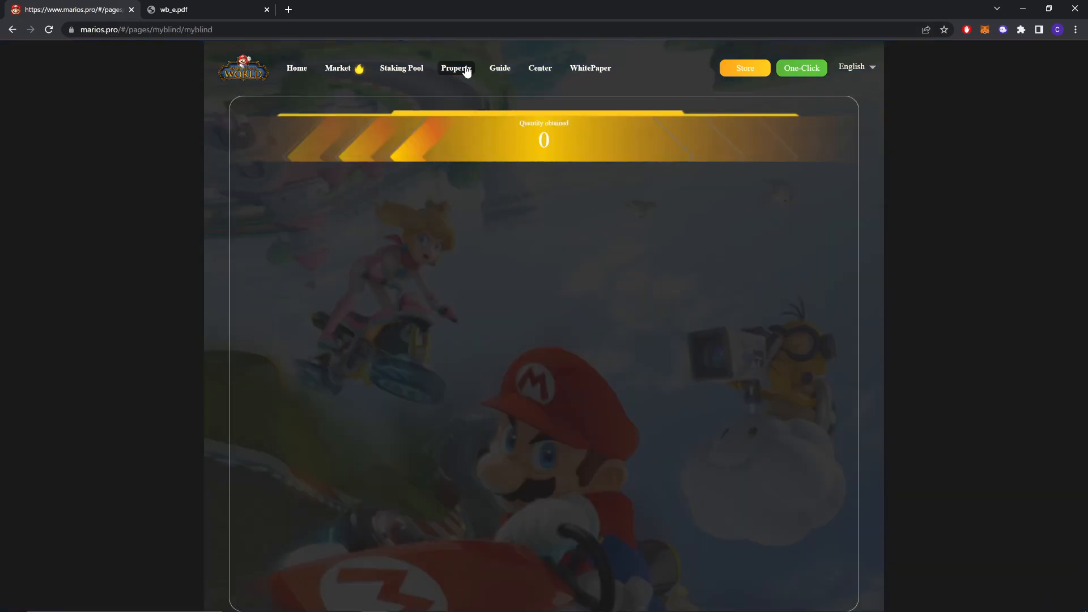
Browse the drawn N cards and the SR Toadette, then go to the Staking Pool
scroll("down", 3)
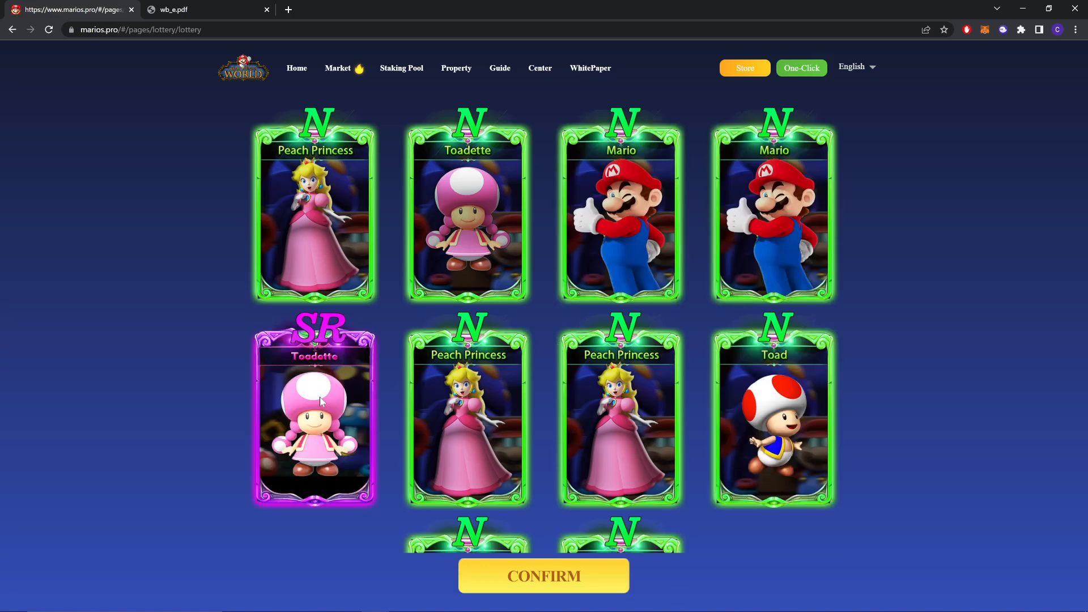
scroll("down", 3)
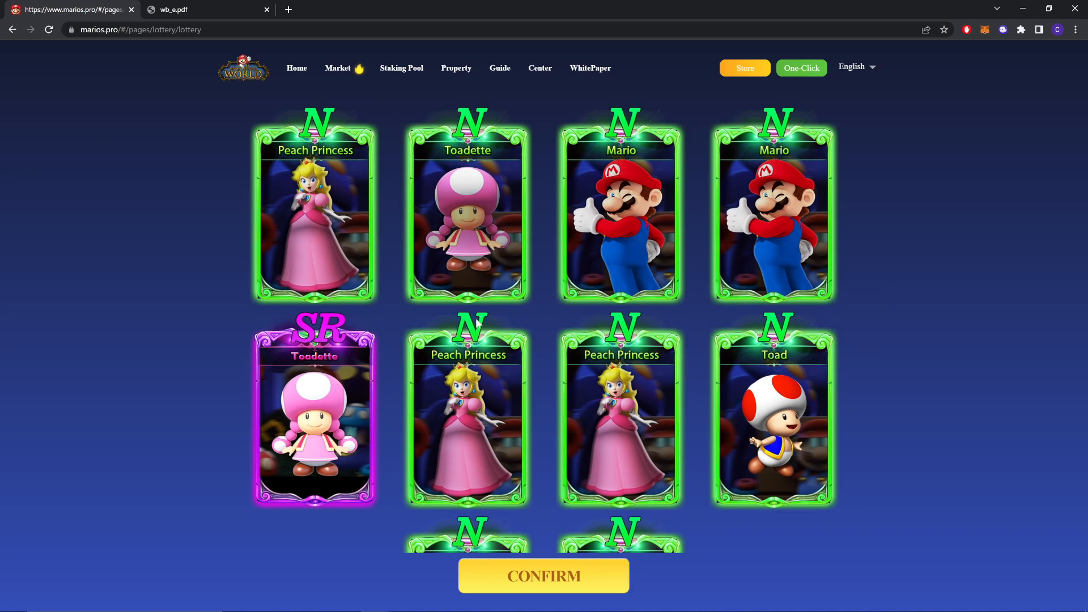
scroll("down", 3)
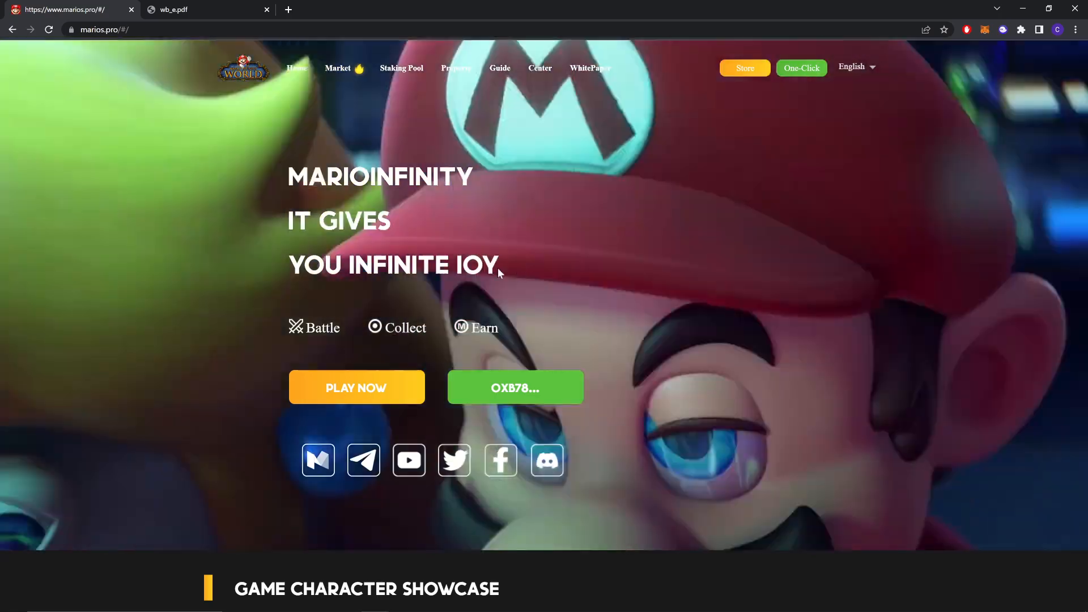
left_click(401, 68)
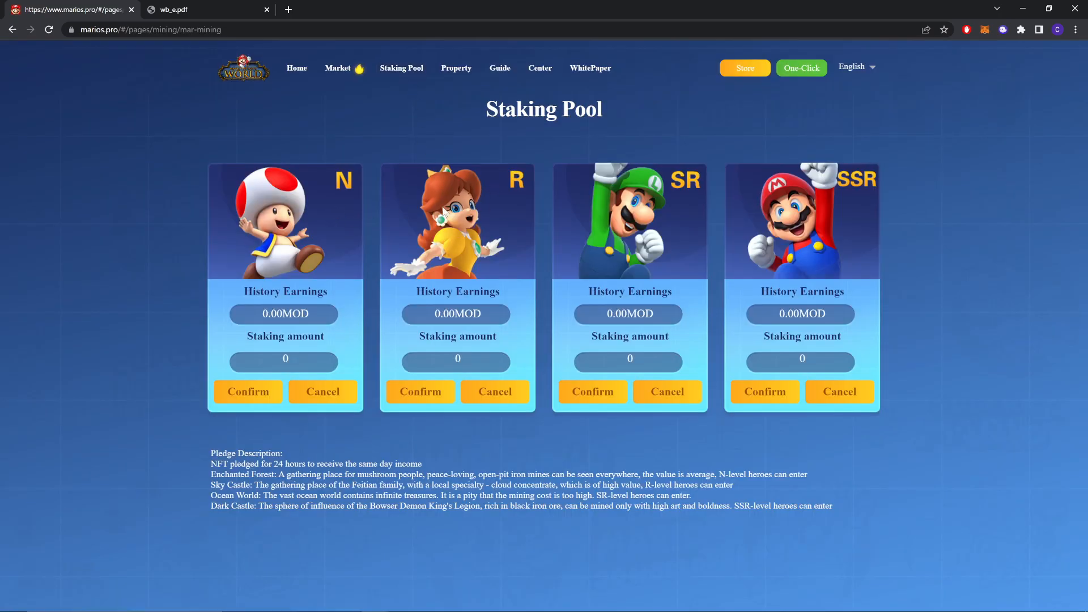
mouse_move(801, 150)
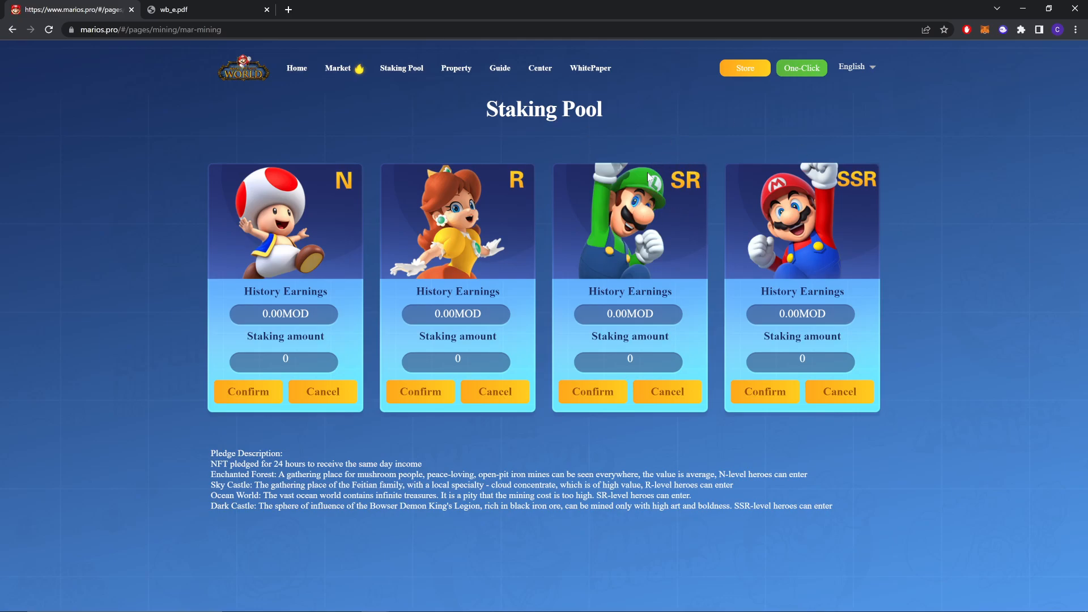
mouse_move(647, 337)
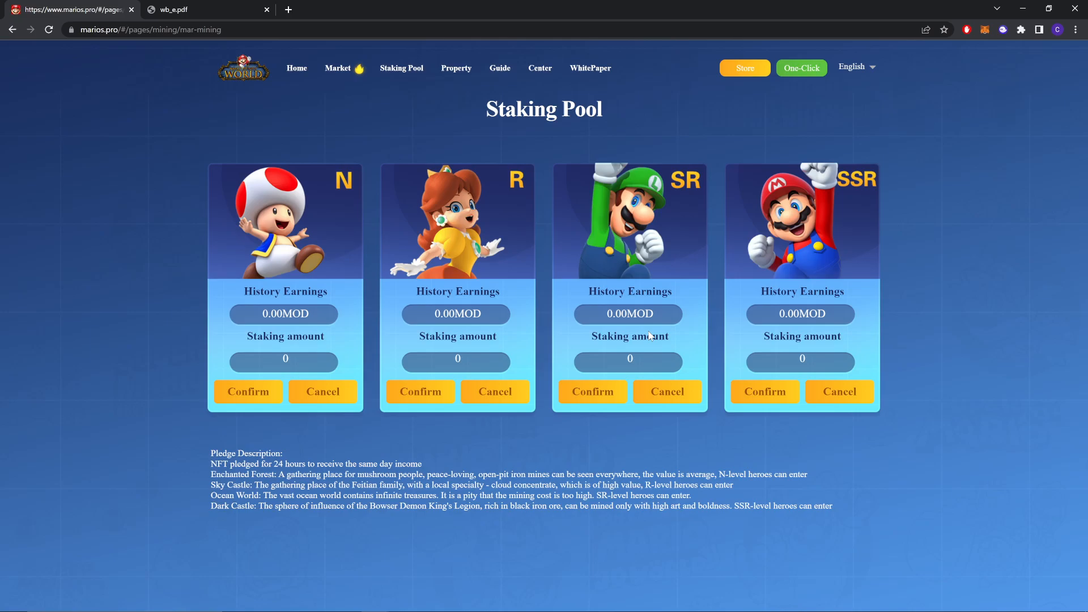
Stake the 9 N-level heroes and the 1 SR-level hero, then return home
left_click(248, 392)
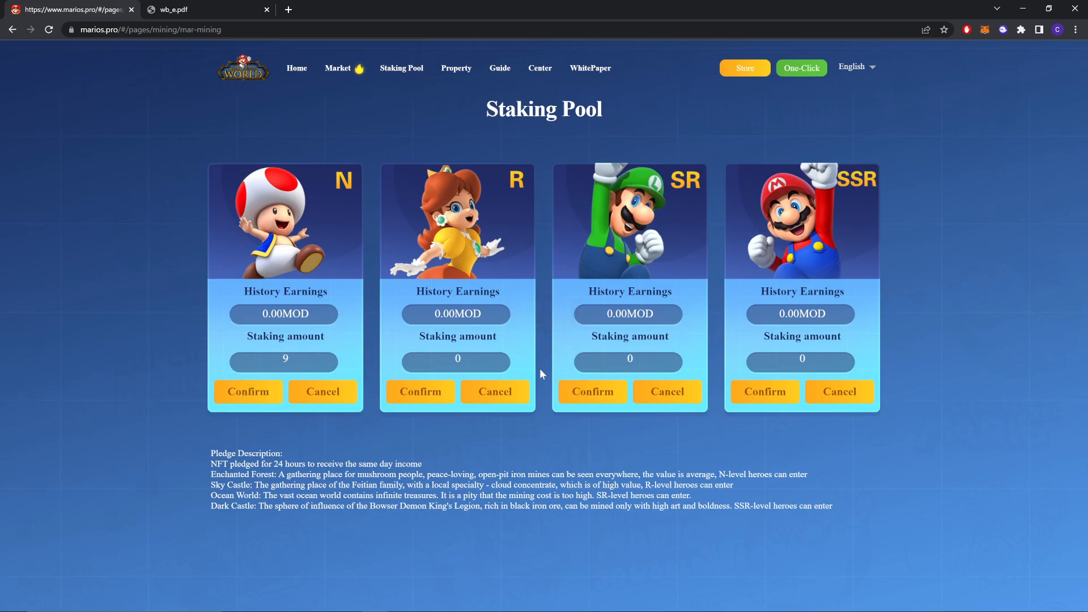
left_click(591, 392)
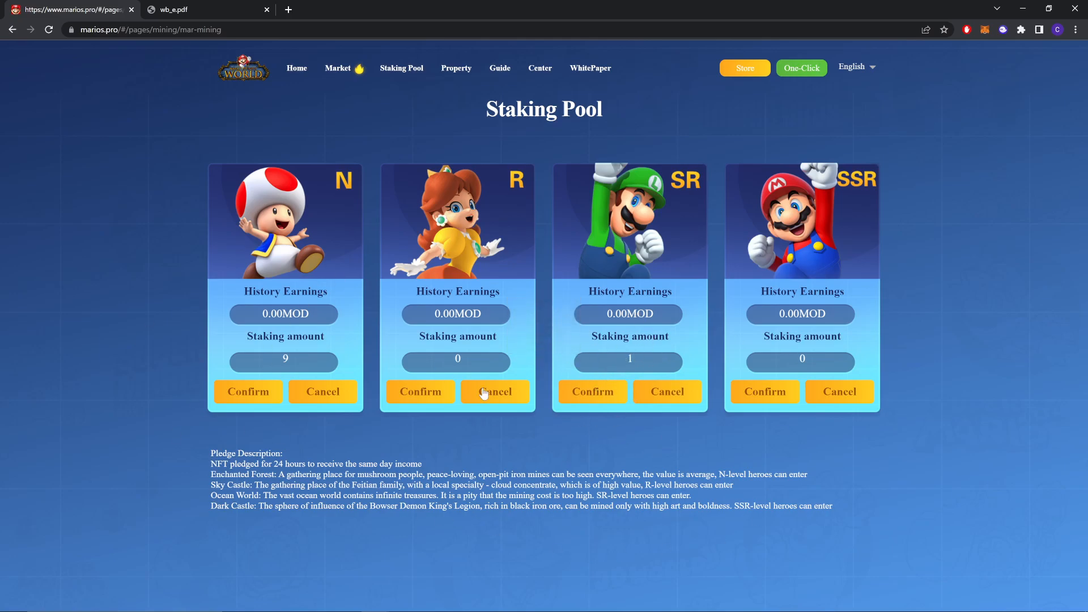
mouse_move(395, 273)
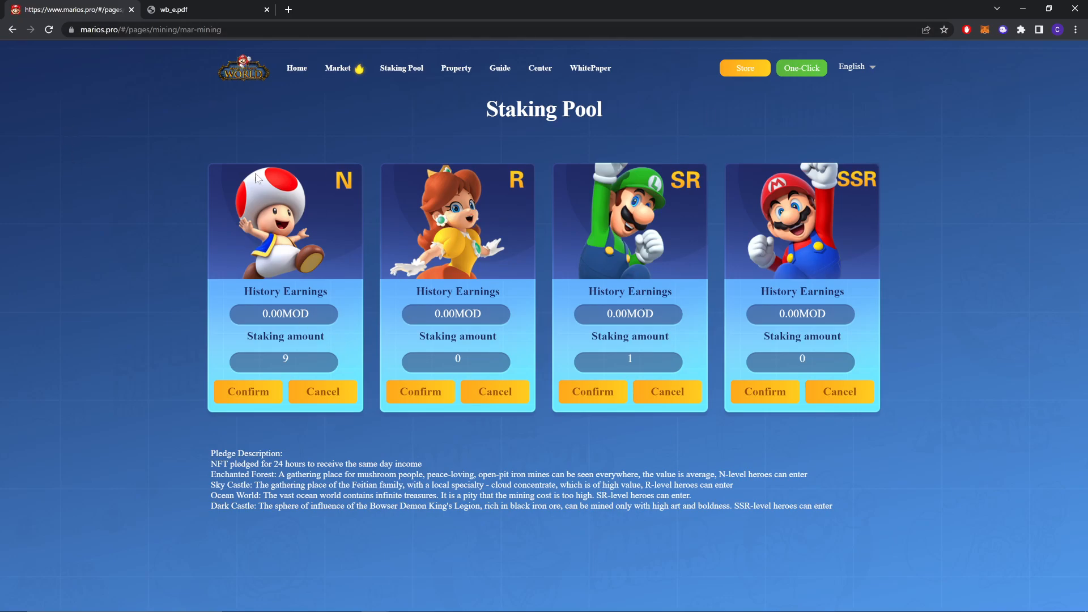
left_click(296, 68)
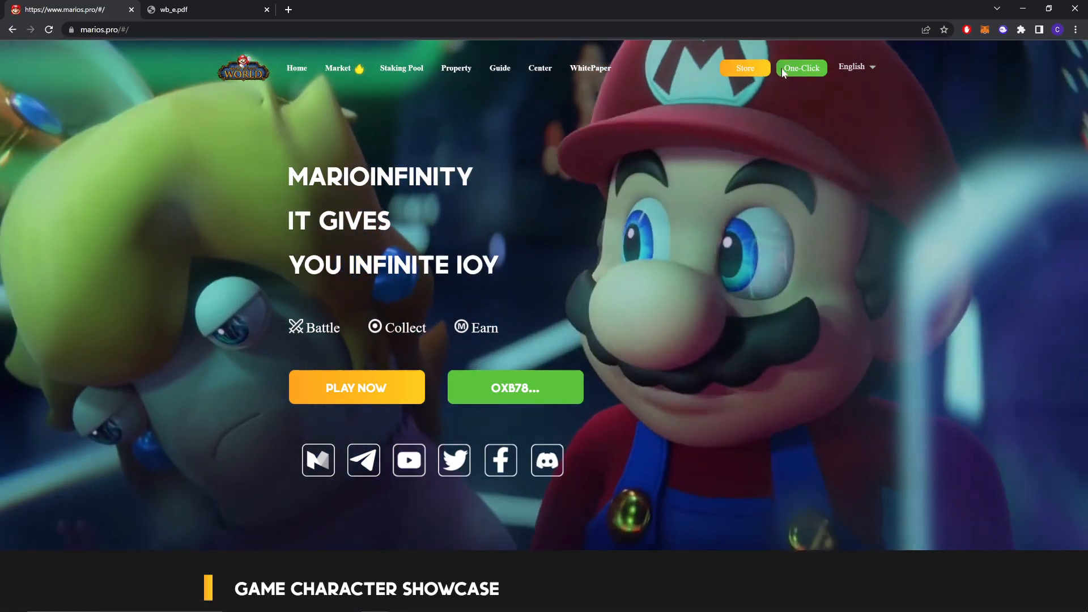
Try the One-Click MOD-to-USDT exchange with the Max amount, then close it
left_click(800, 68)
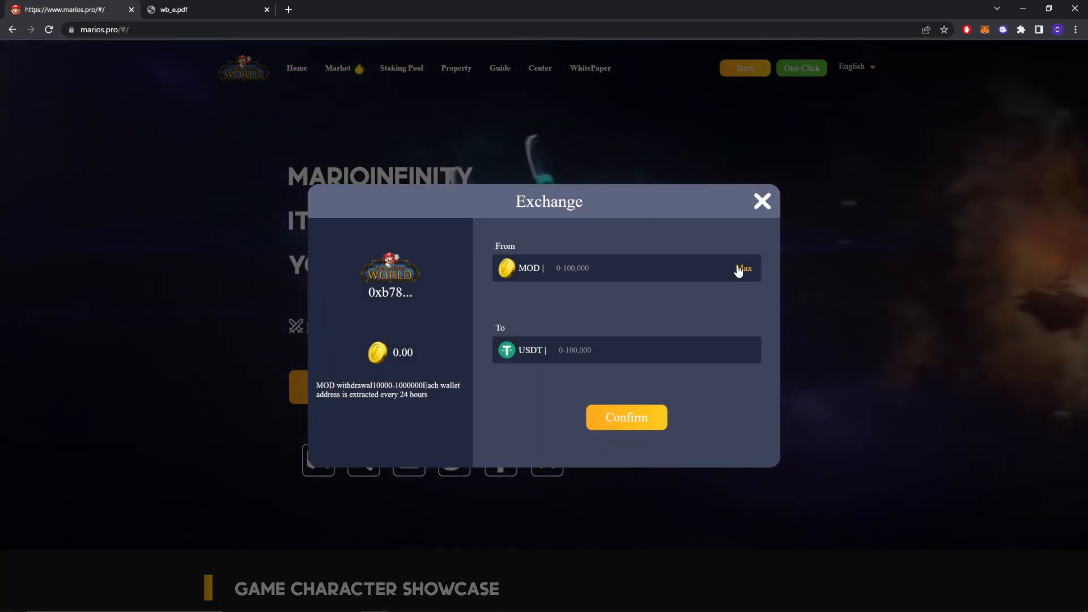
left_click(742, 268)
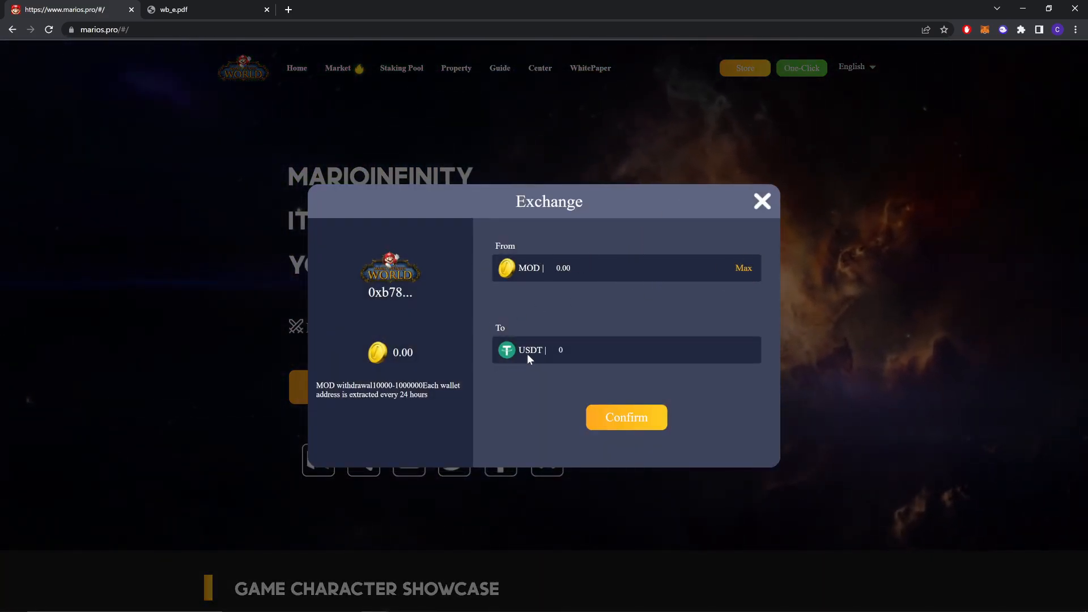
left_click(761, 201)
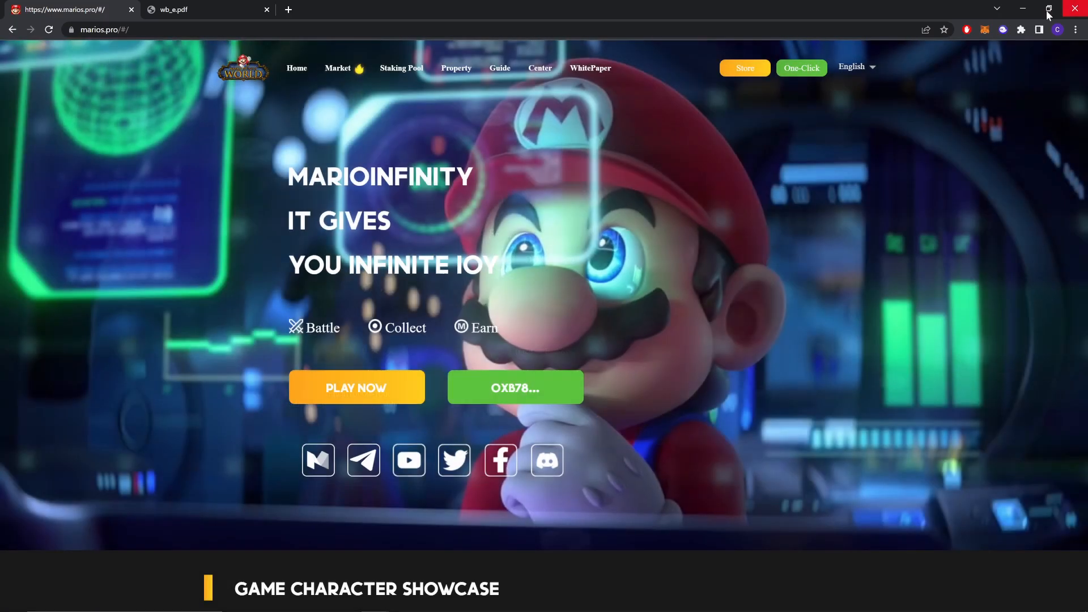
Switch to the wb_e.pdf white paper tab showing its cover page
left_click(984, 29)
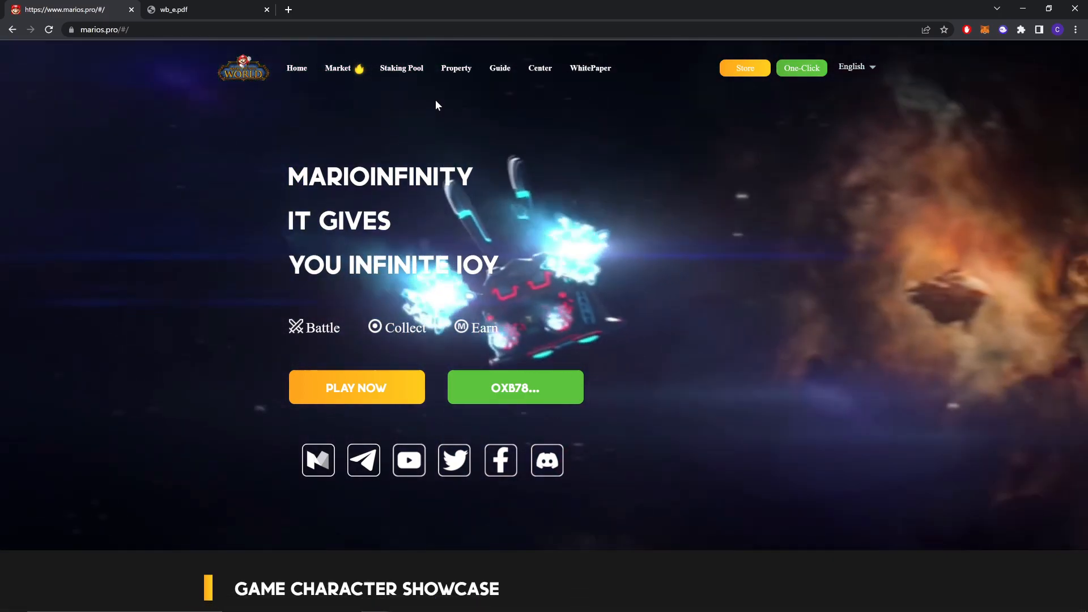
left_click(201, 9)
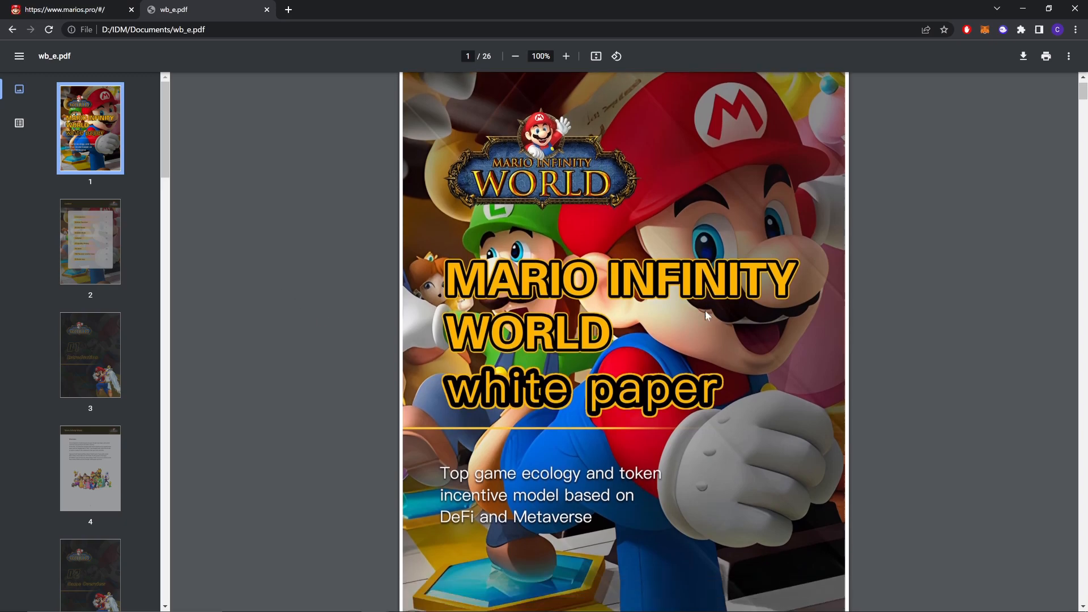
Scroll the white paper past the Content page and Game Overview toward page 8
scroll("down", 3)
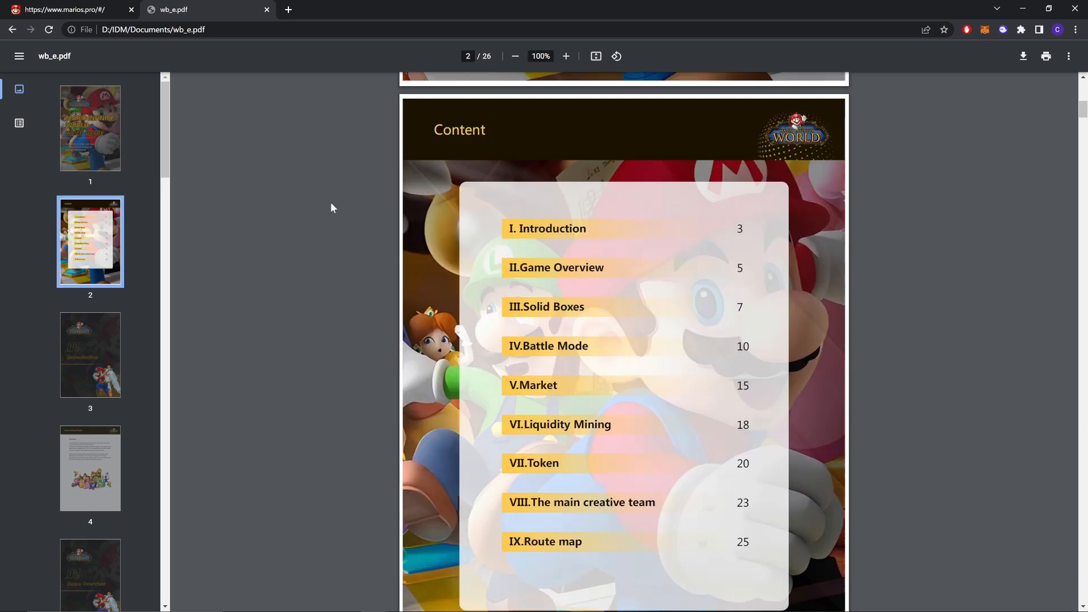
mouse_move(864, 315)
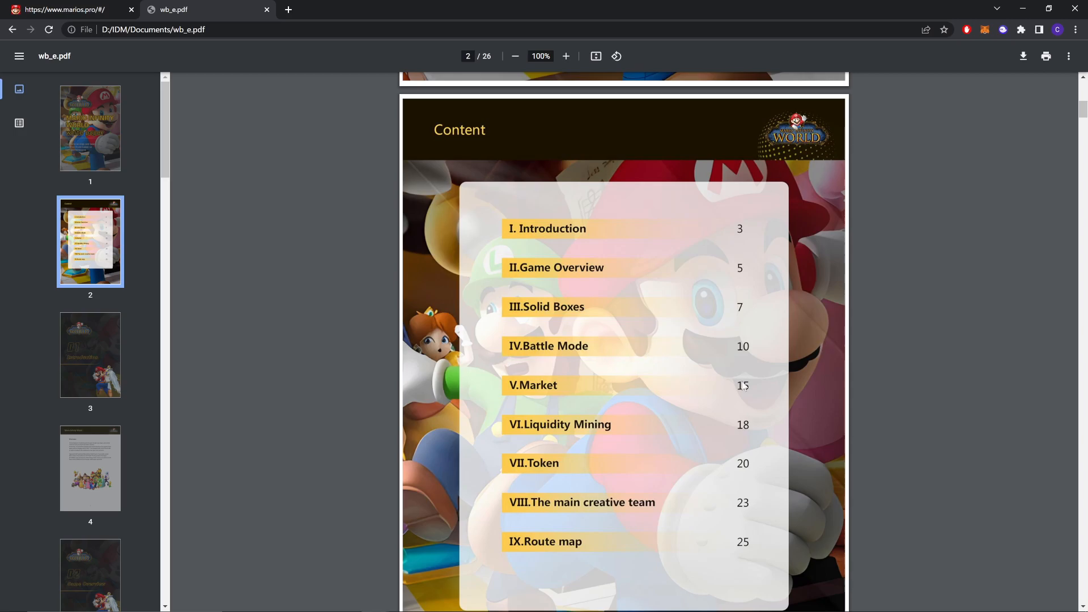
mouse_move(584, 459)
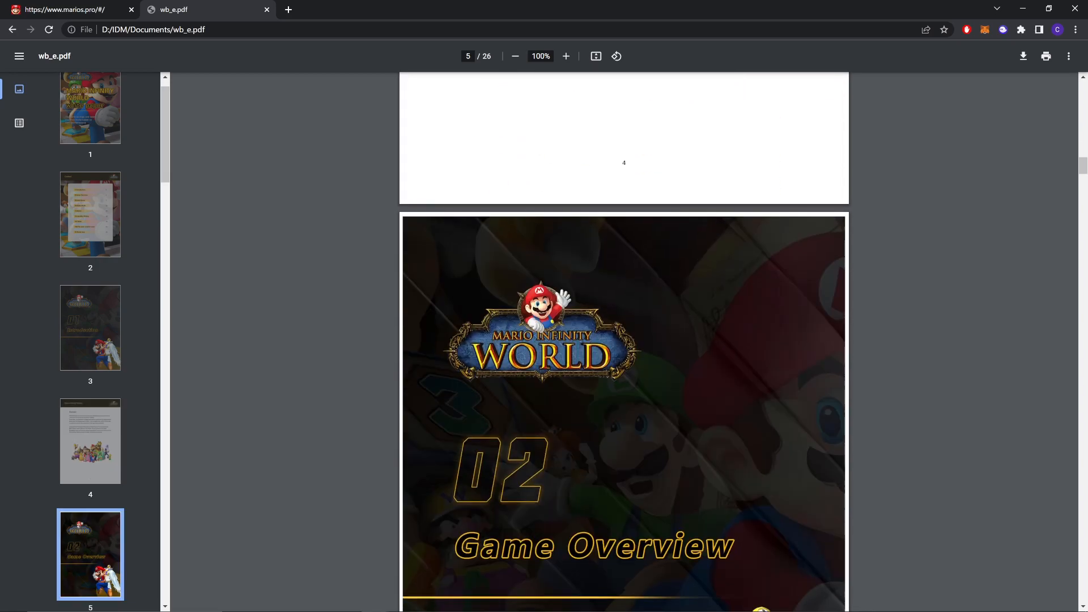
scroll("down", 3)
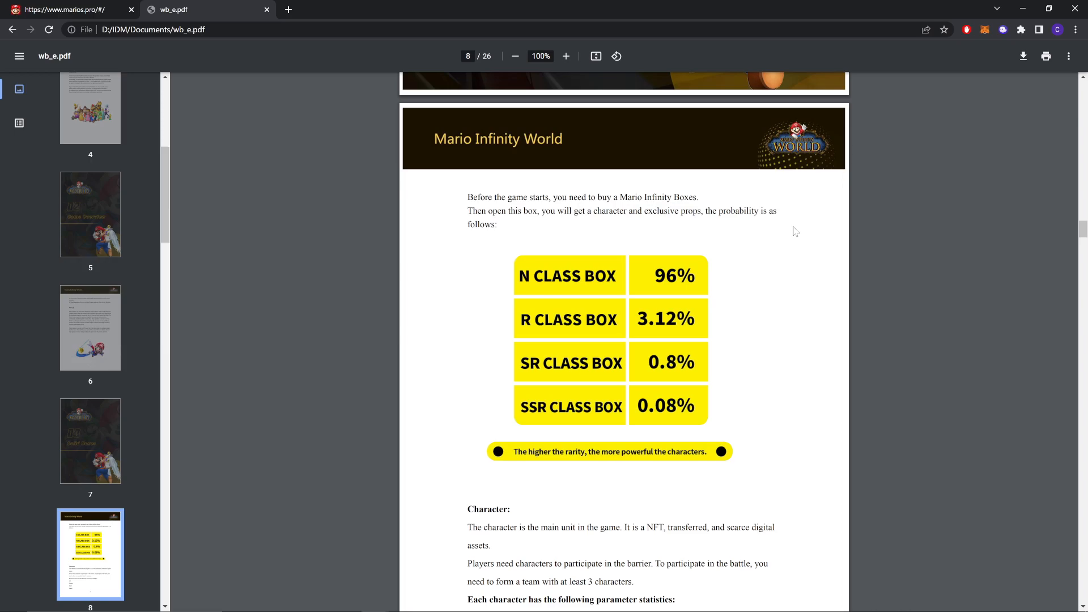
mouse_move(645, 391)
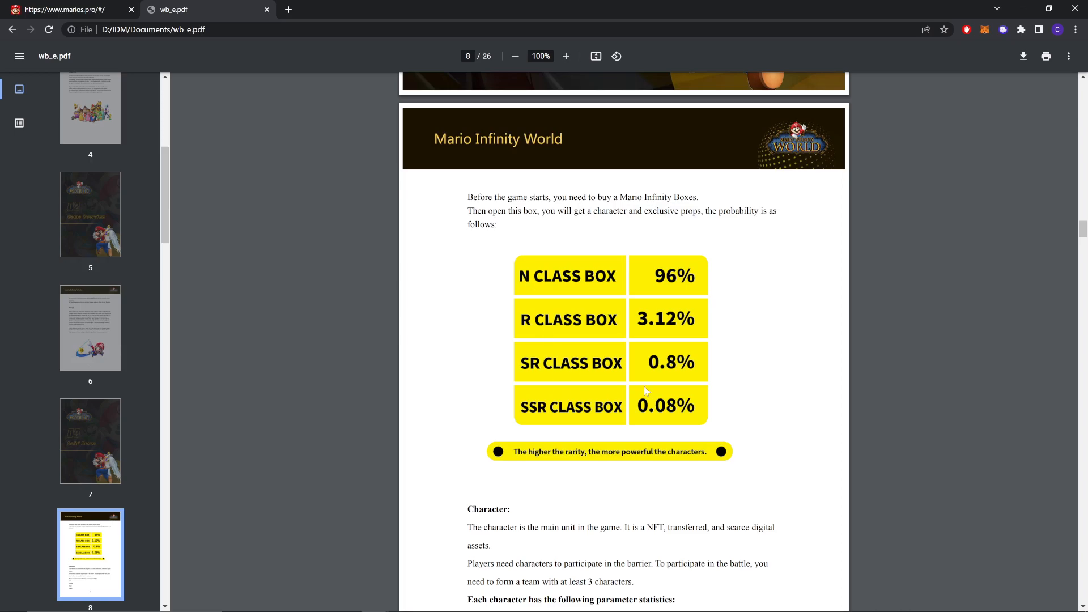
mouse_move(519, 359)
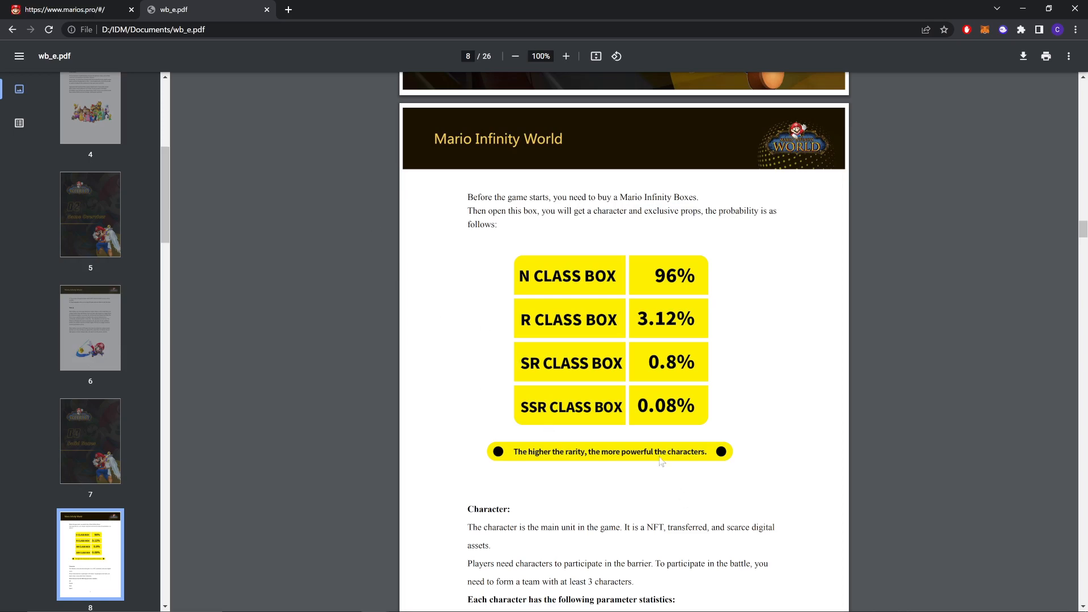
Scroll past the blind box probability table to the page 10 Battle Mode section cover
scroll("down", 3)
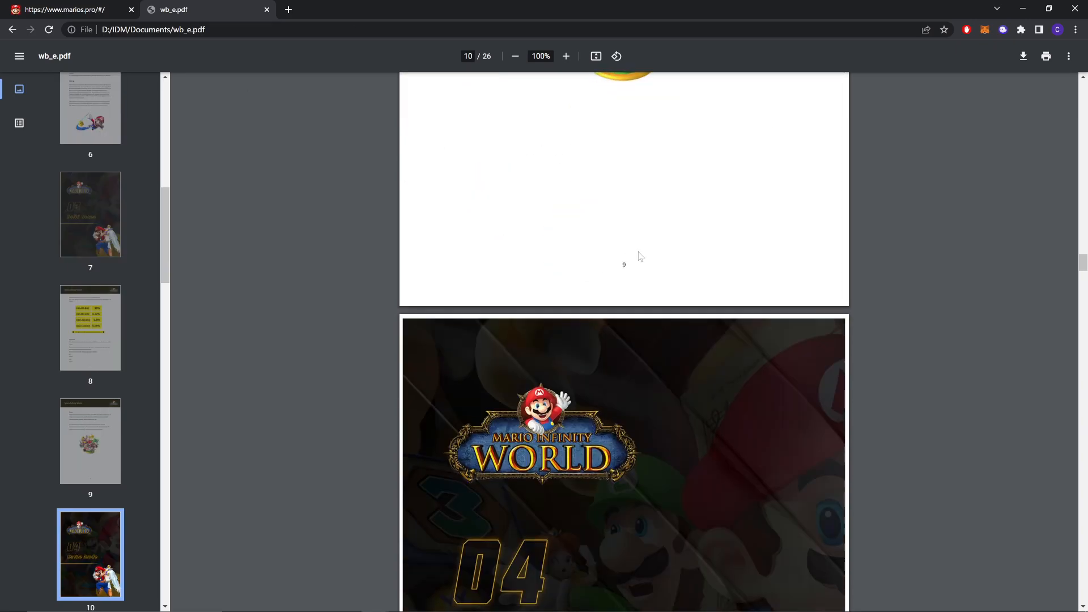
Scroll through the PVP and PVE pages 11–12 to page 13, PVE gameplay and Guild Tournament
scroll("down", 3)
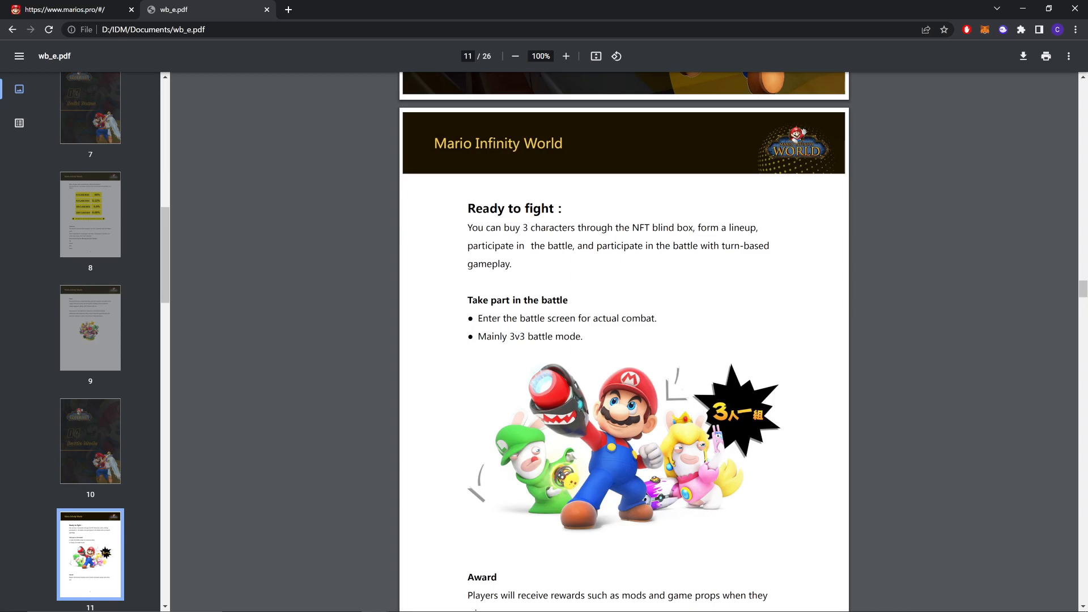
scroll("down", 3)
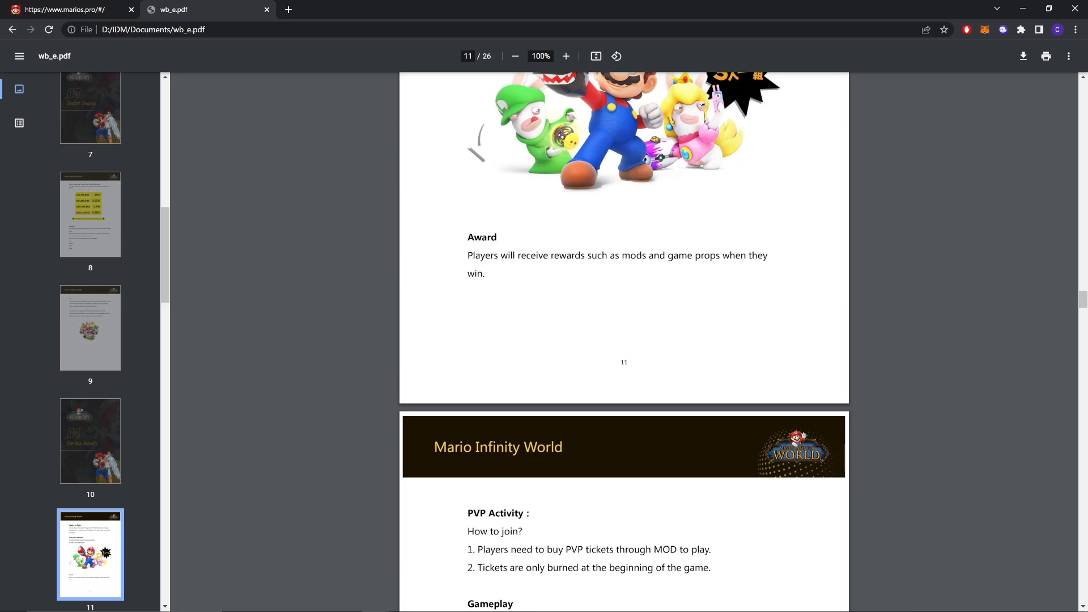
scroll("down", 3)
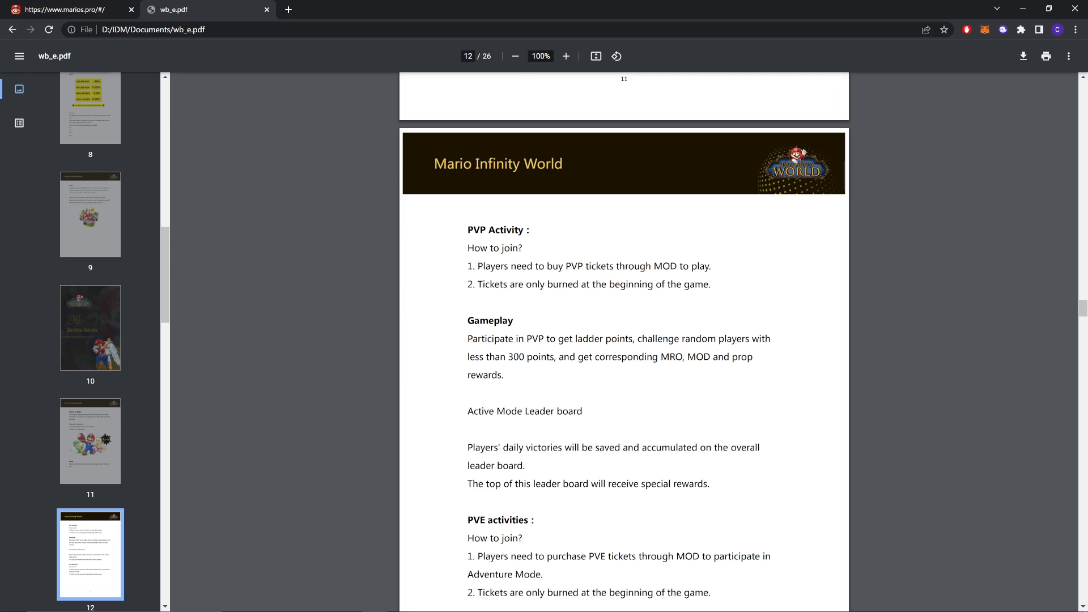
scroll("down", 3)
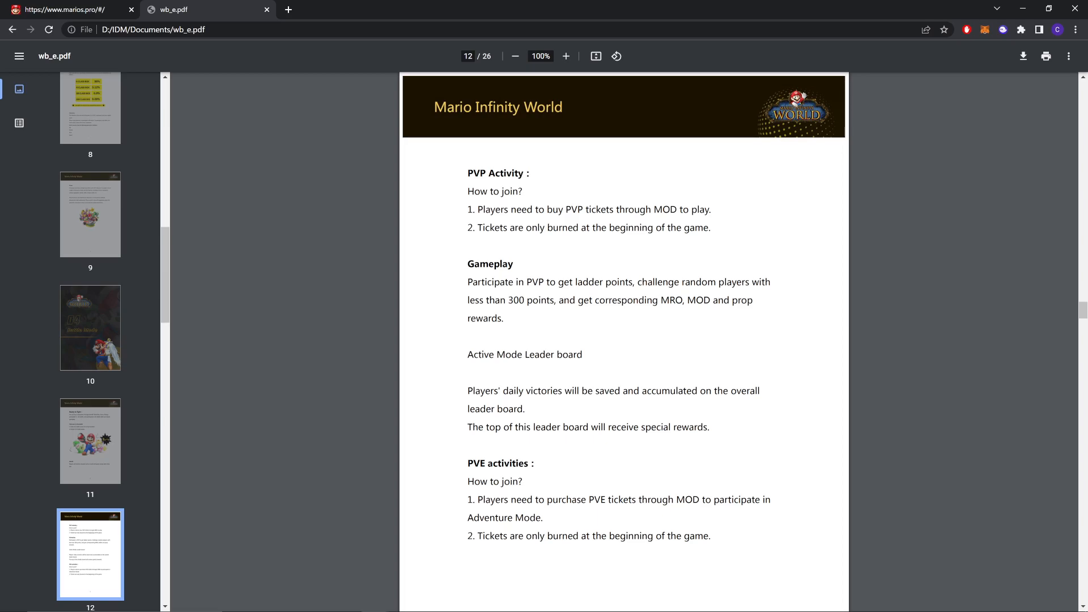
scroll("down", 3)
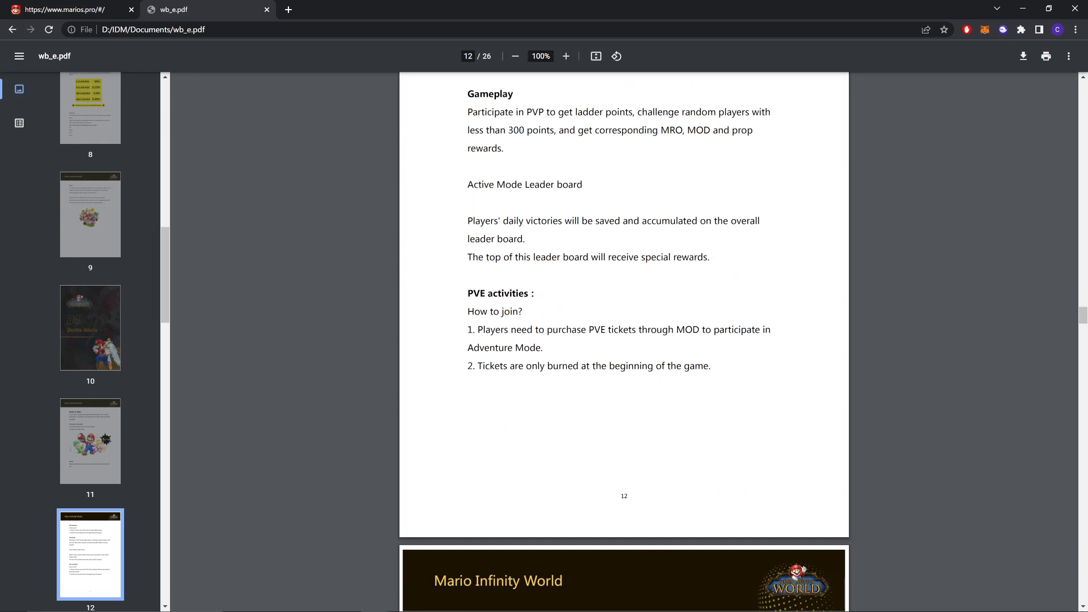
mouse_move(523, 281)
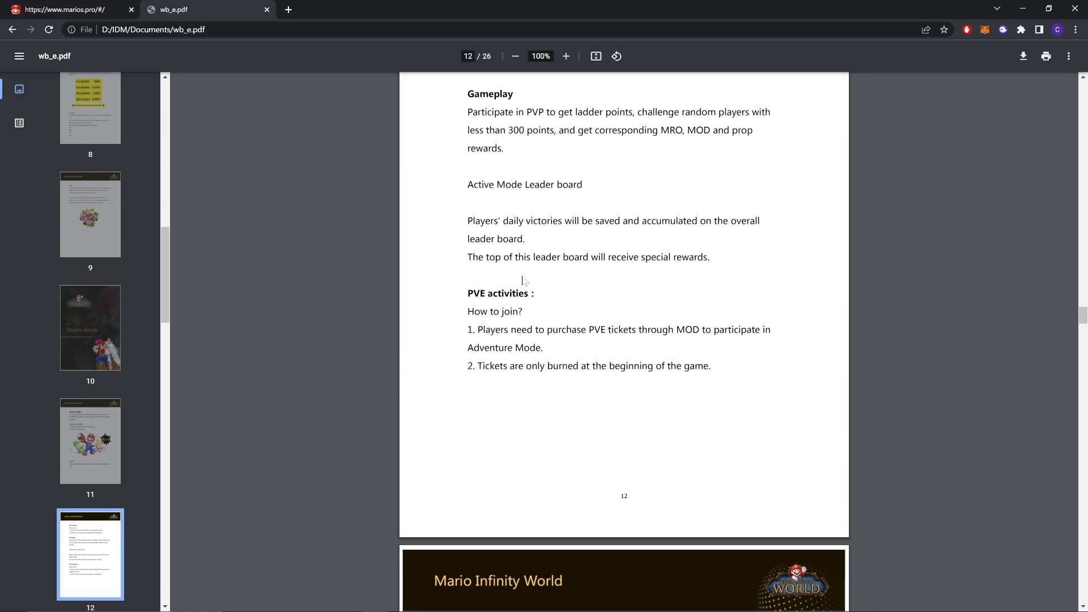
mouse_move(592, 277)
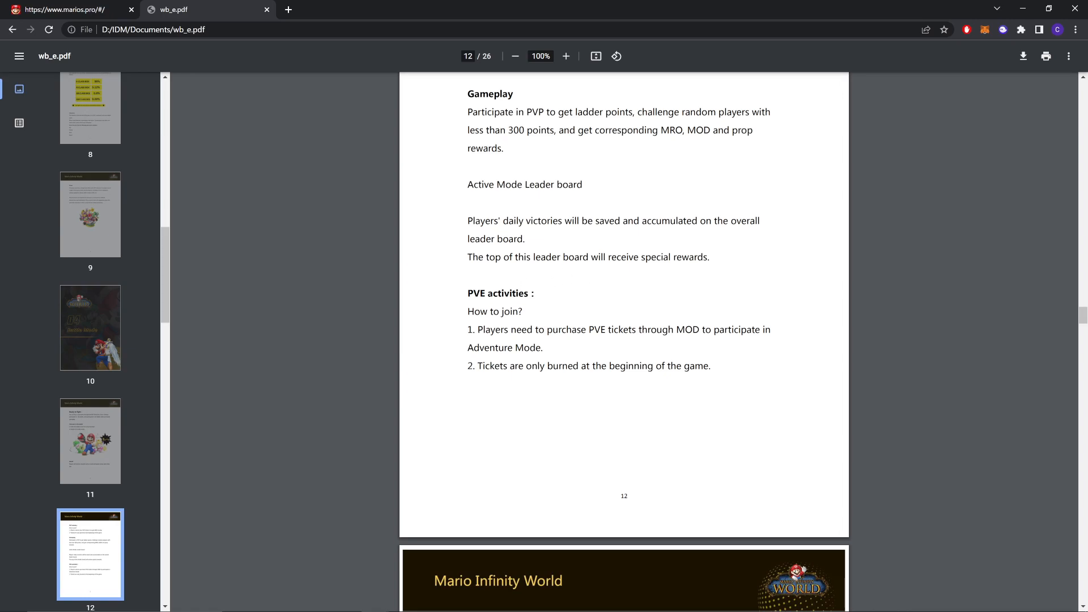
scroll("down", 3)
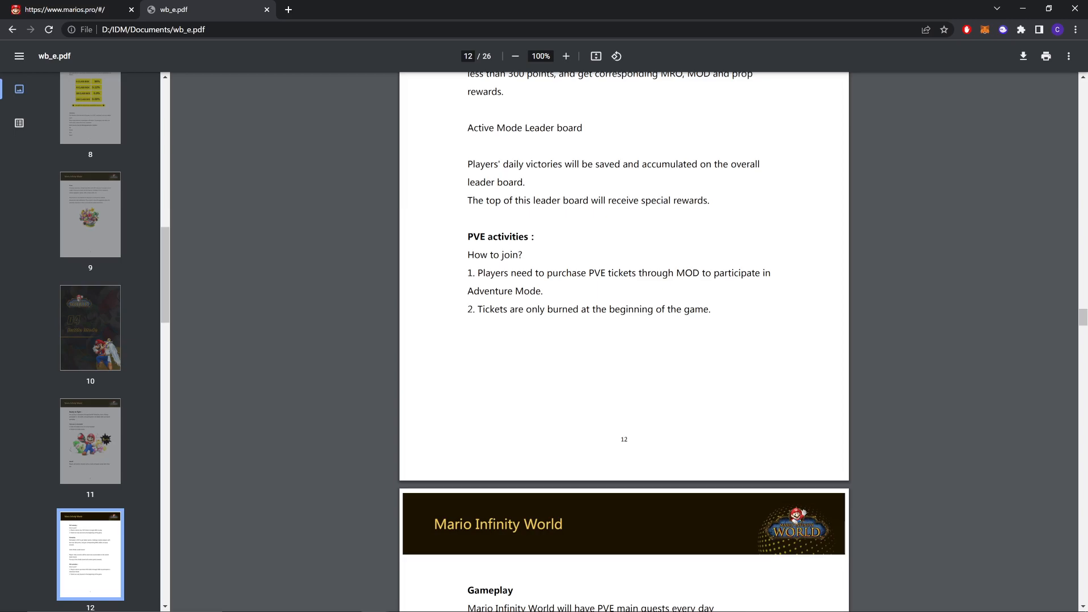
scroll("down", 3)
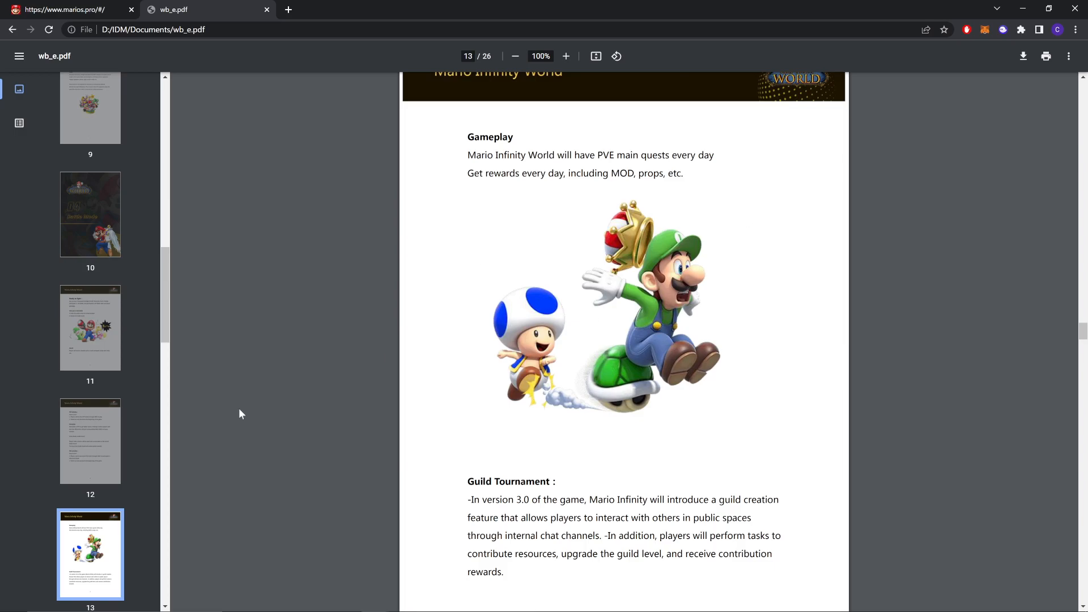
Skim pages 13–24 on NFT transactions, liquidity mining, tokens and the creative team
scroll("down", 3)
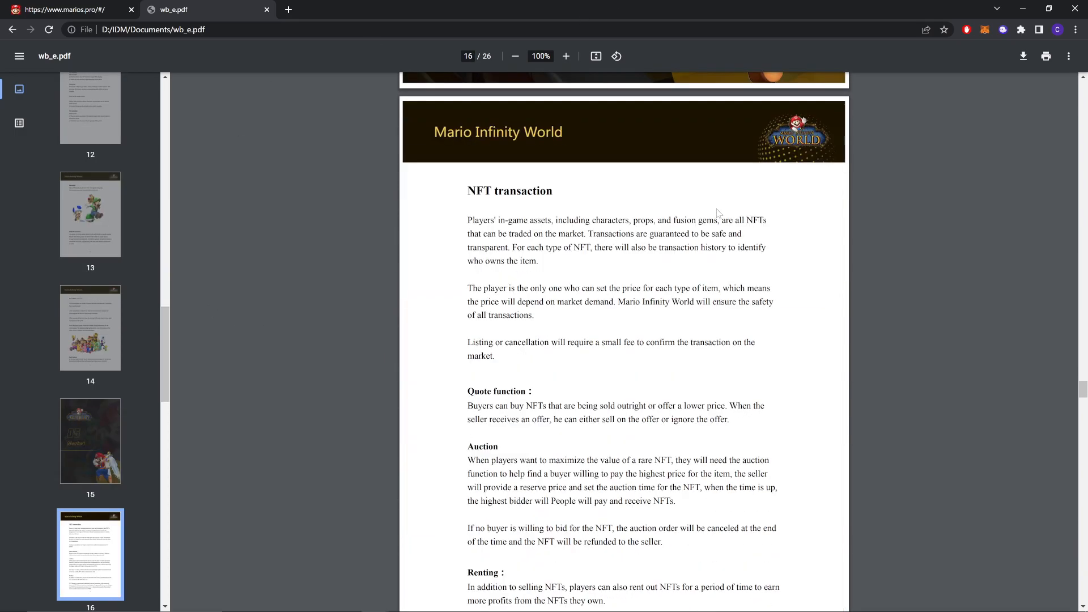
scroll("down", 3)
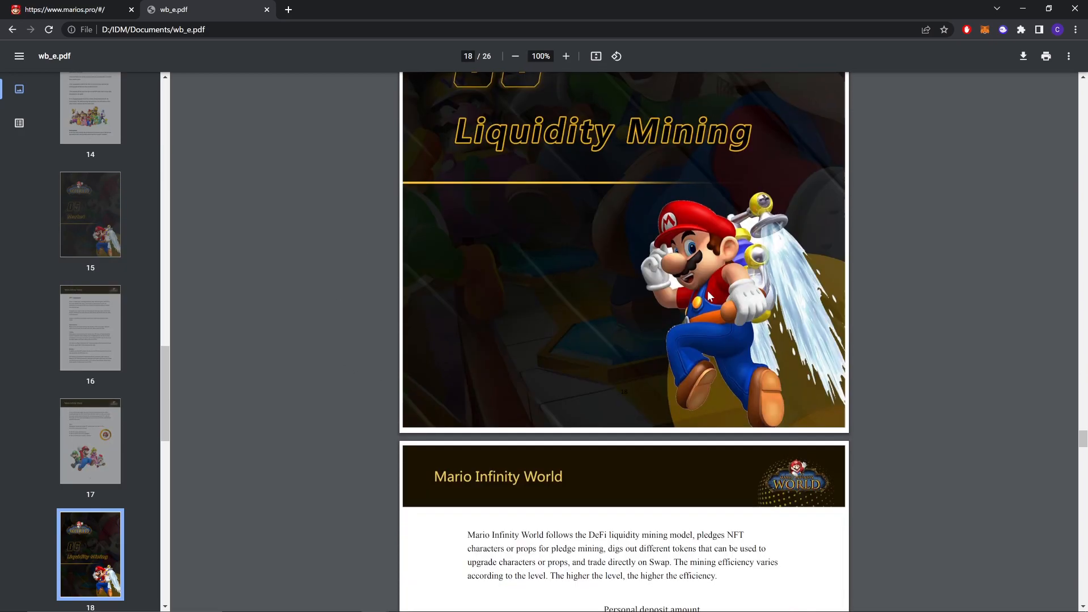
scroll("down", 3)
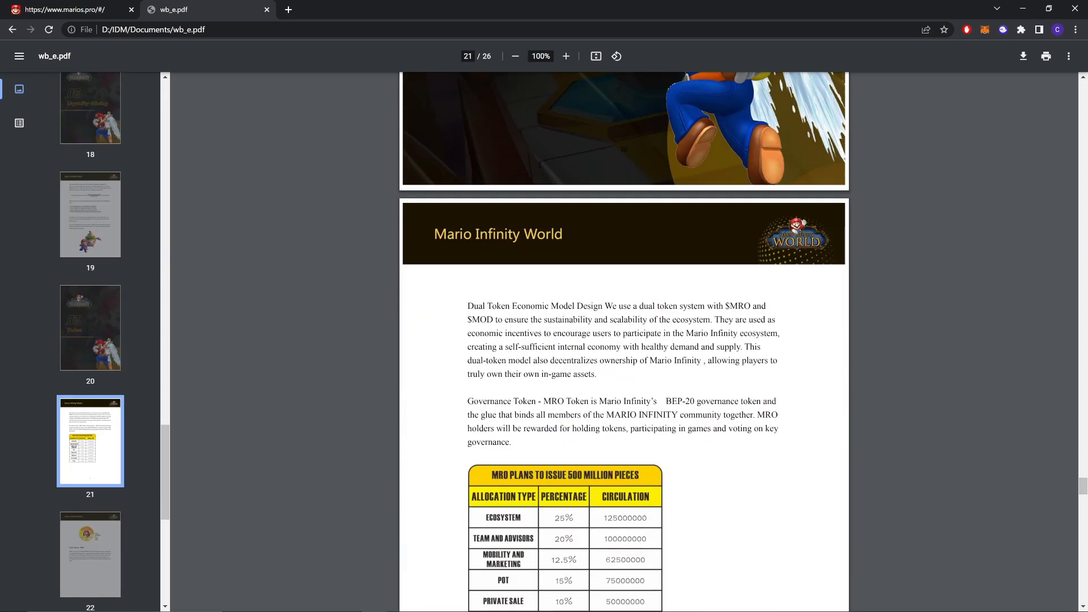
scroll("down", 3)
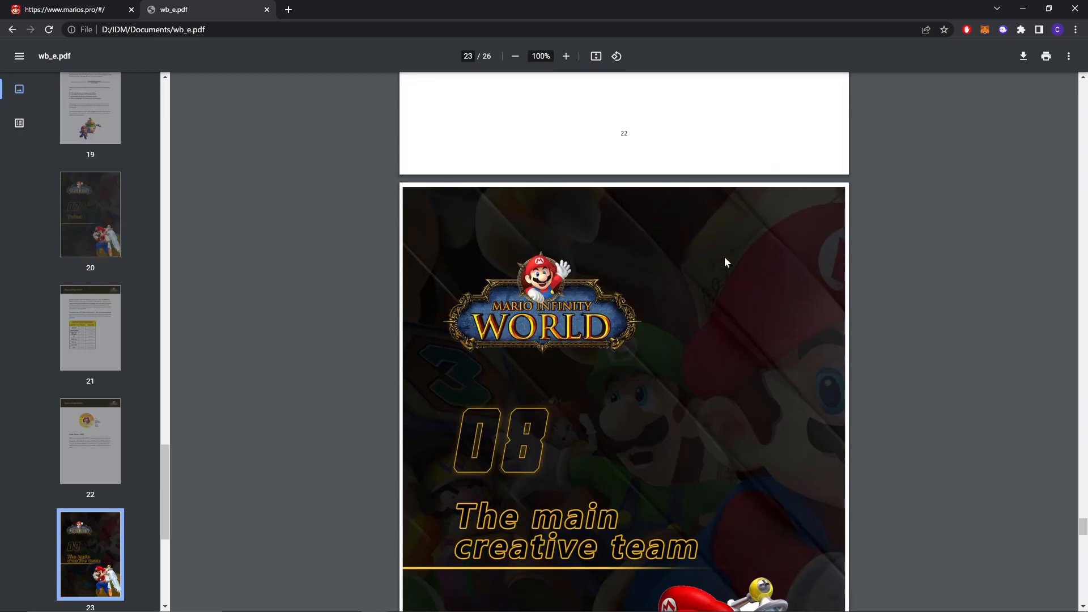
scroll("down", 3)
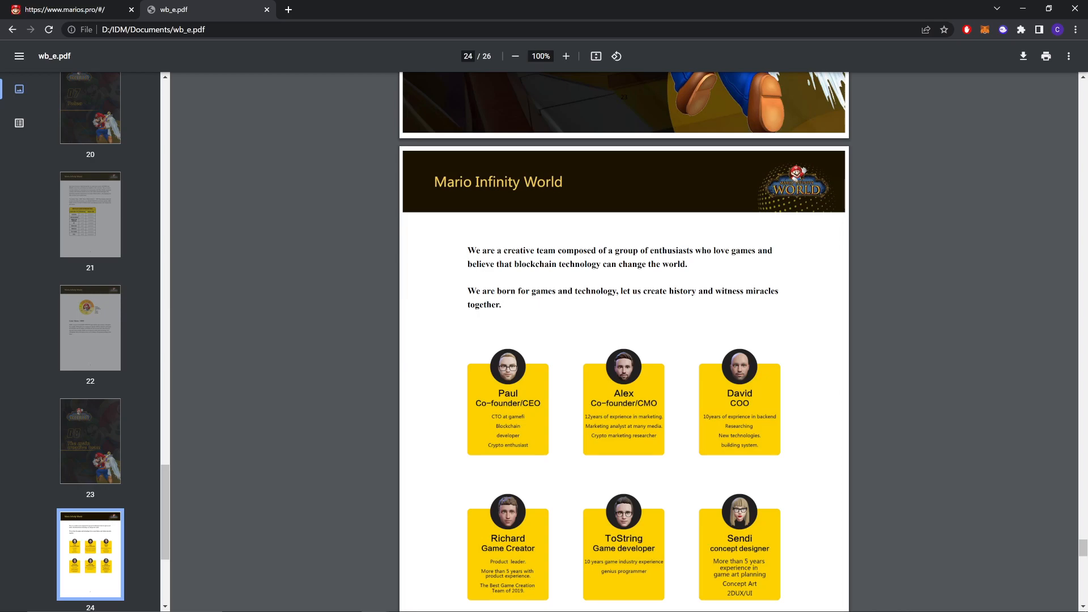
scroll("down", 3)
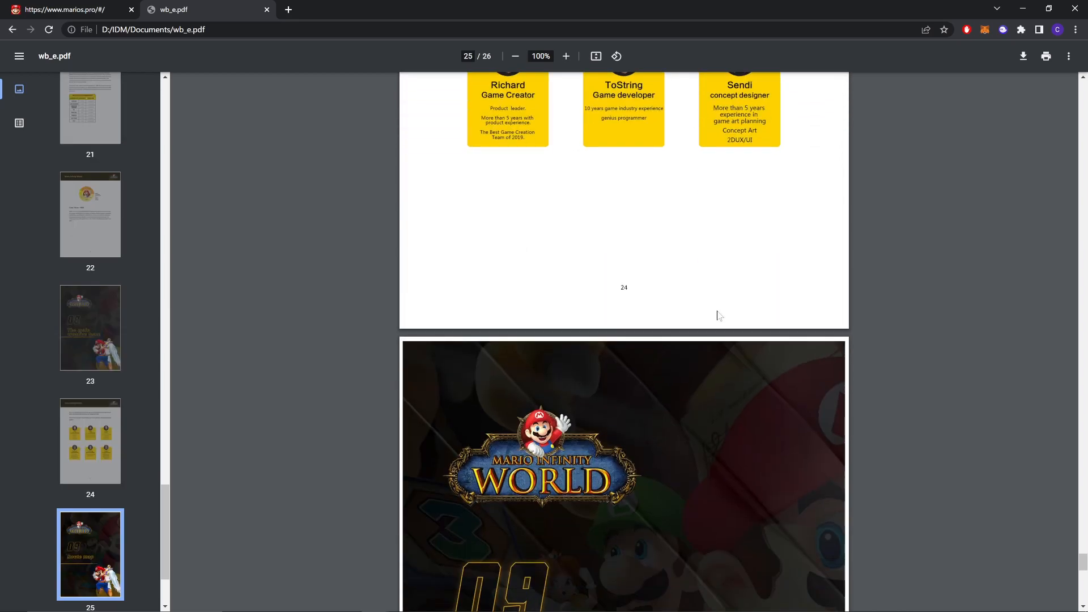
scroll("down", 3)
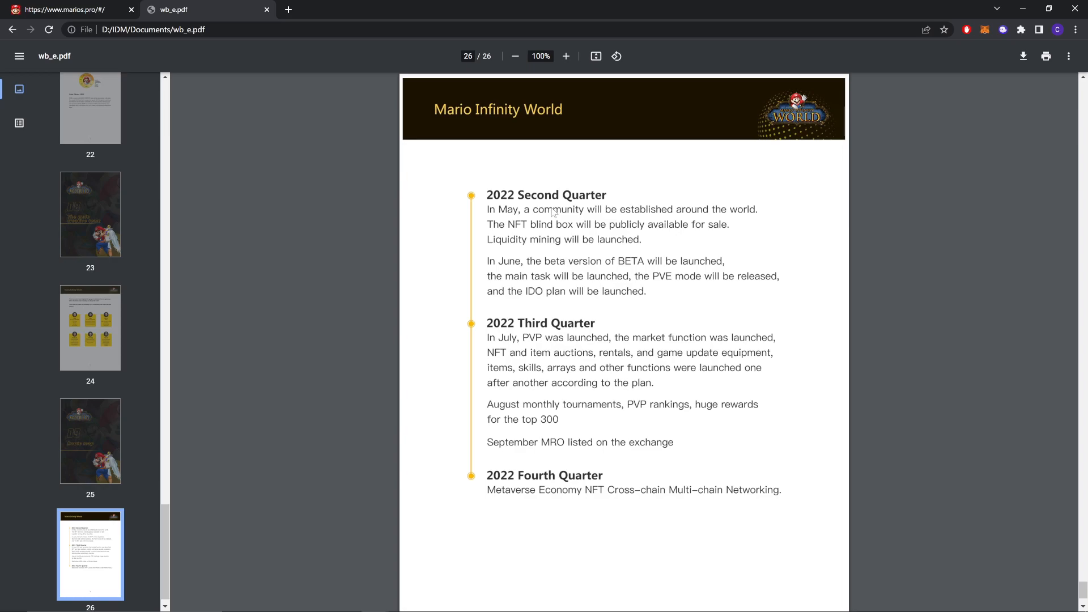
mouse_move(693, 343)
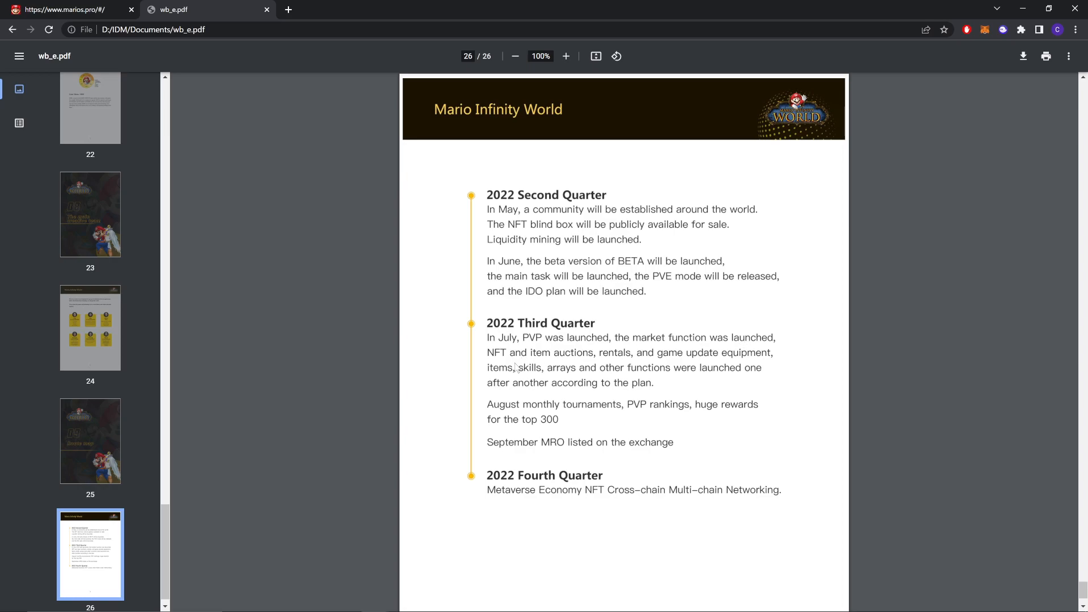
mouse_move(629, 380)
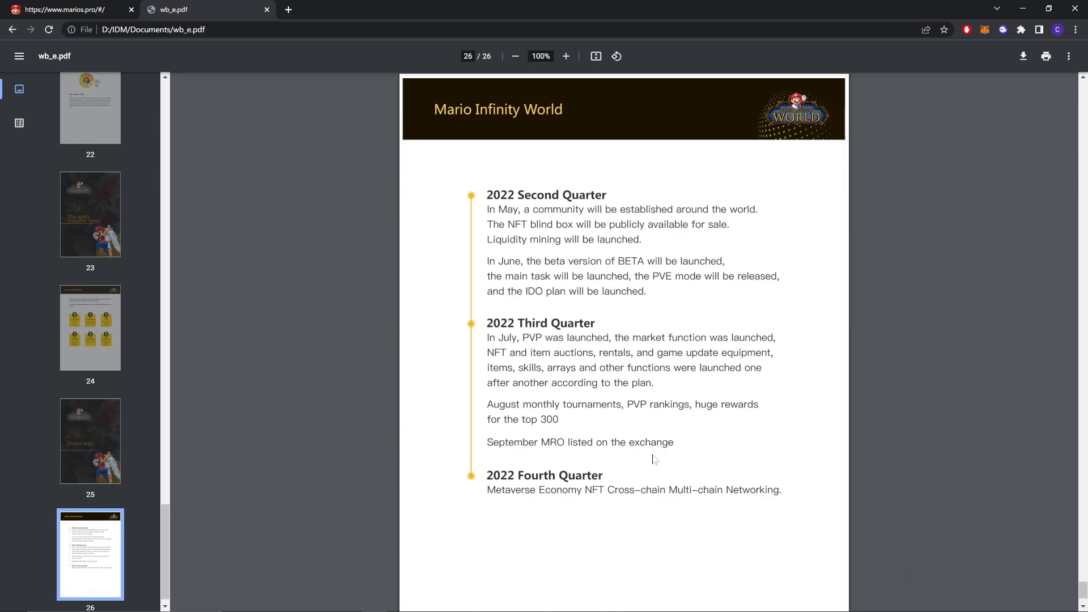
Scroll down to the final page 26 to read the 2022 quarterly roadmap
scroll("down", 3)
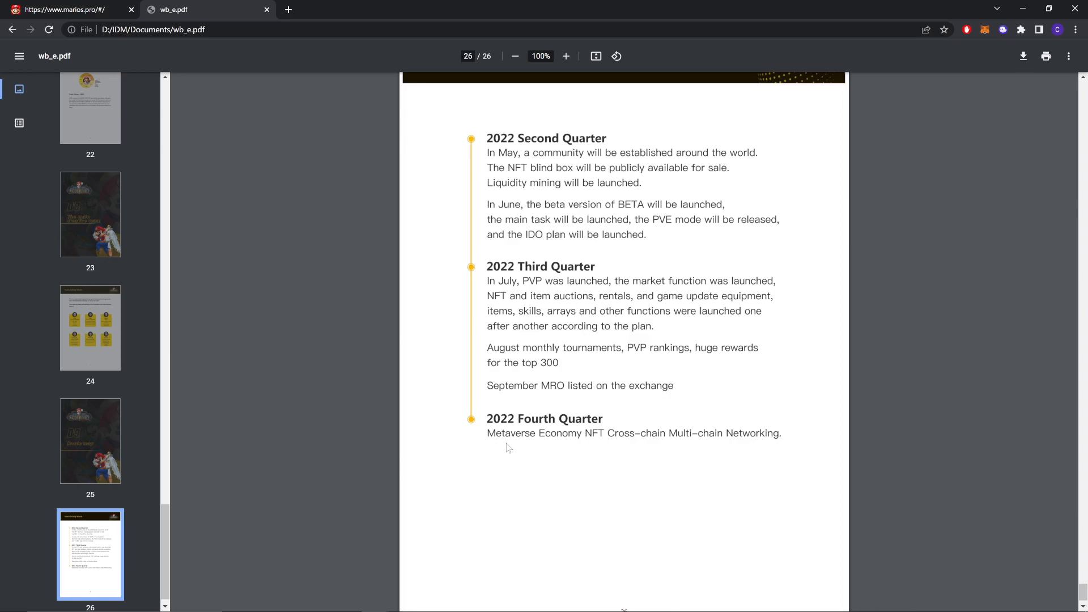
mouse_move(796, 442)
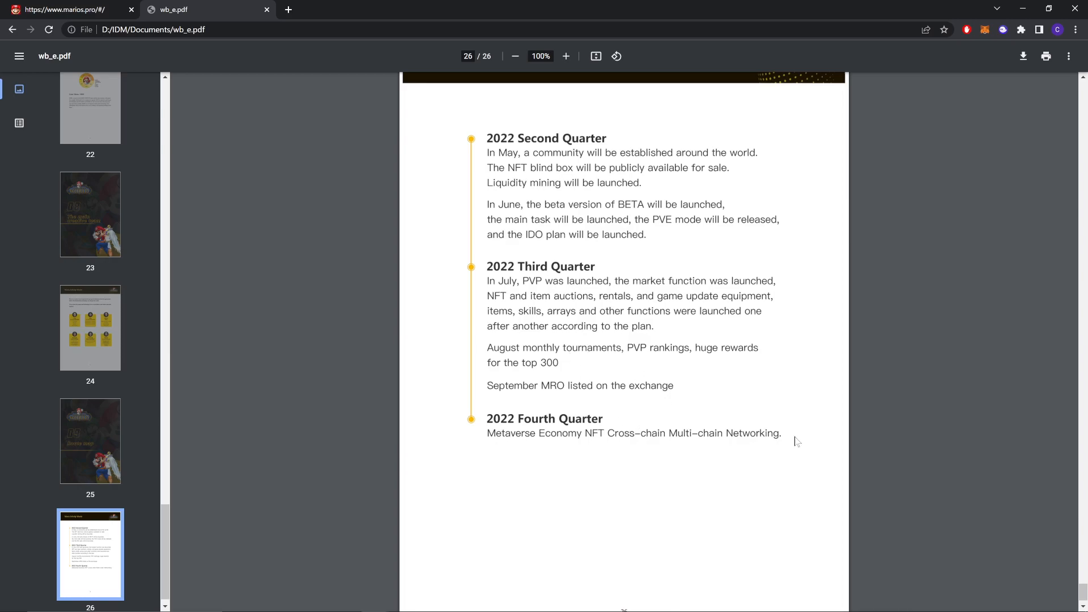
scroll("down", 3)
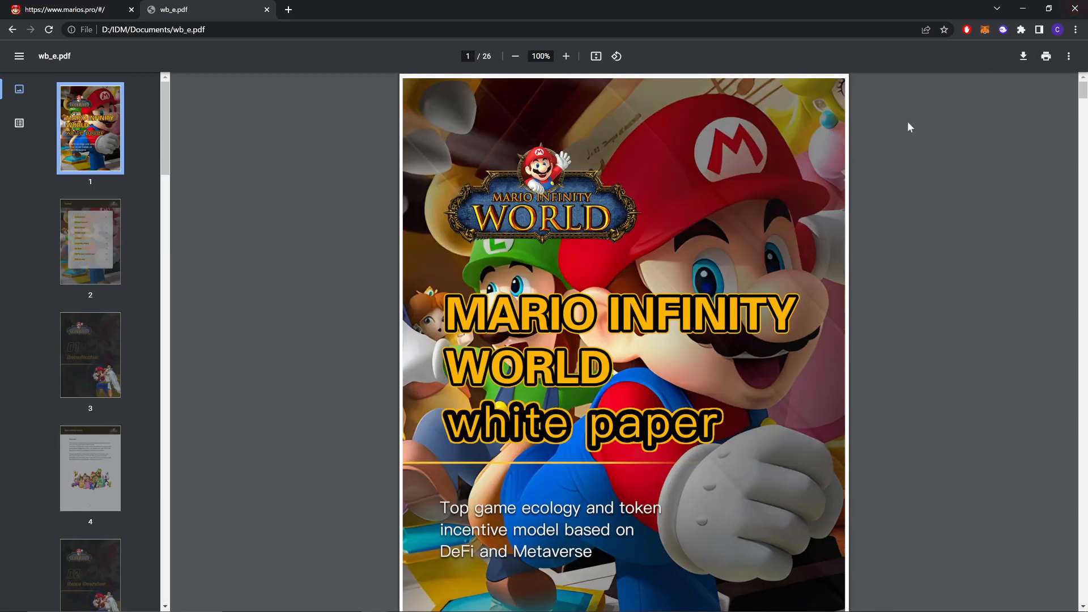
mouse_move(937, 244)
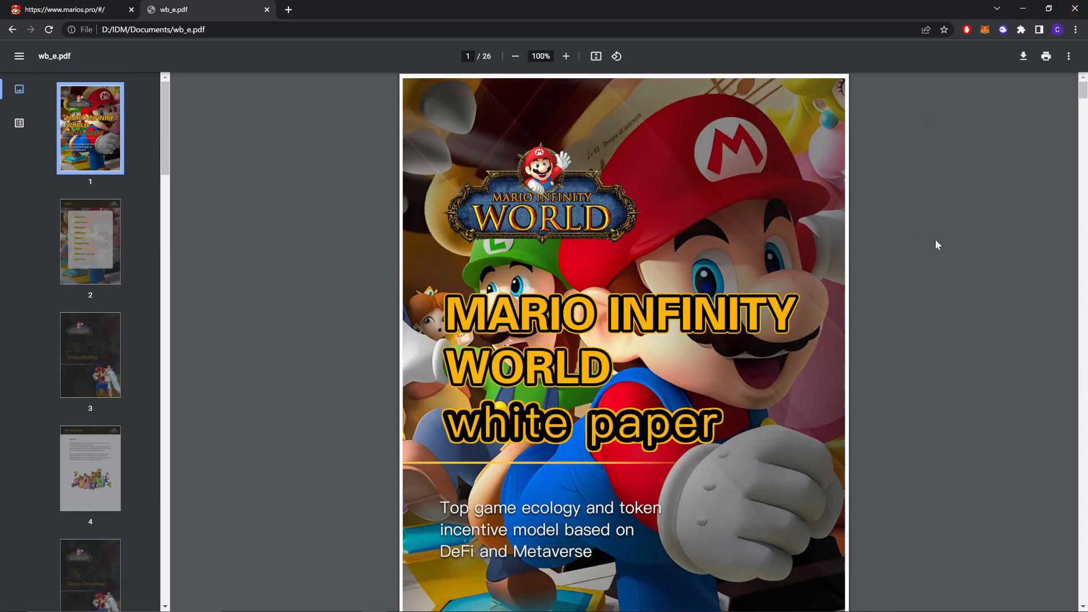